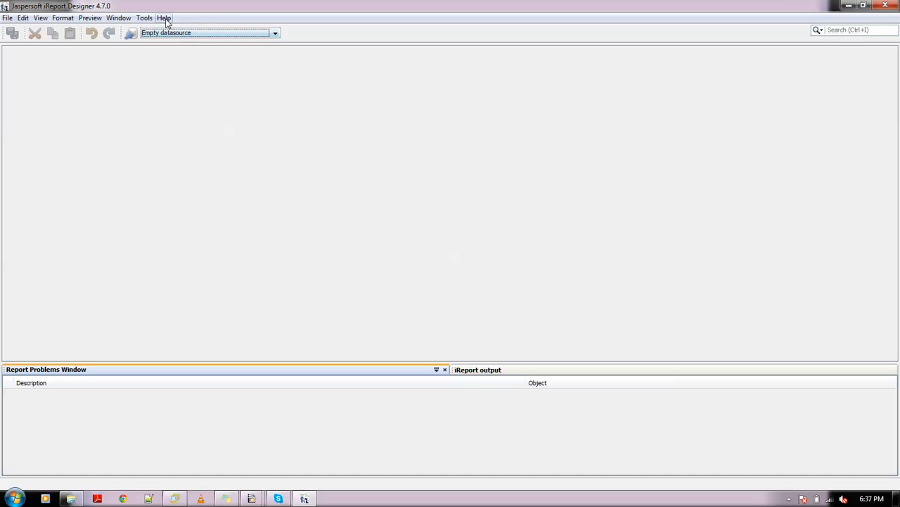
# Browse the Help menu for the bundled sample reports and sample database.
pyautogui.click(163, 17)
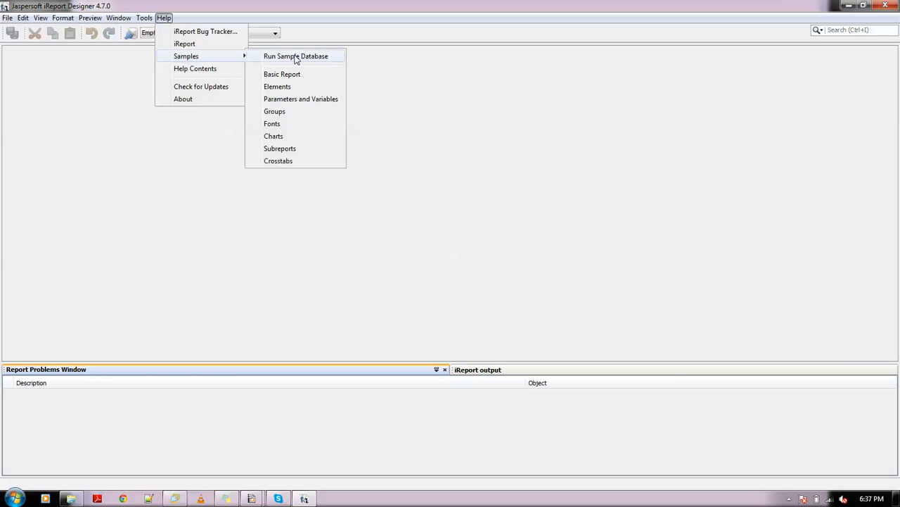
pyautogui.moveTo(19, 216)
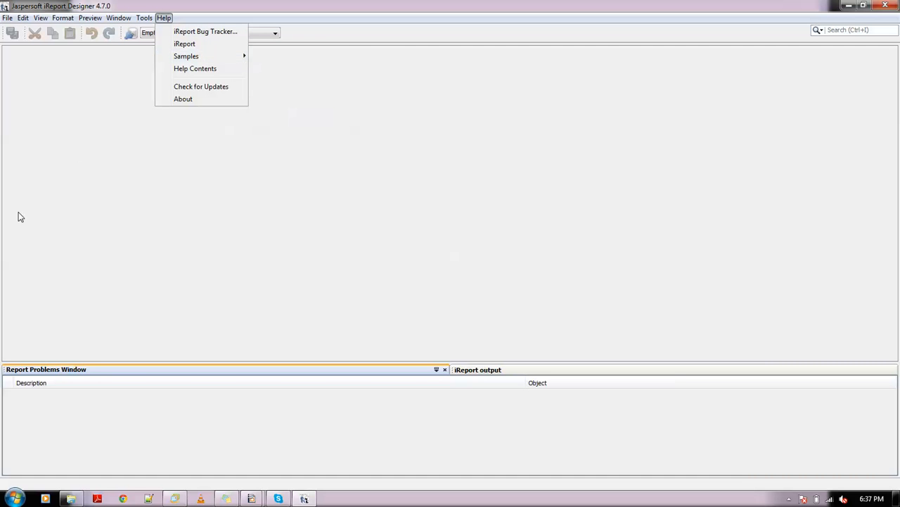
pyautogui.moveTo(186, 57)
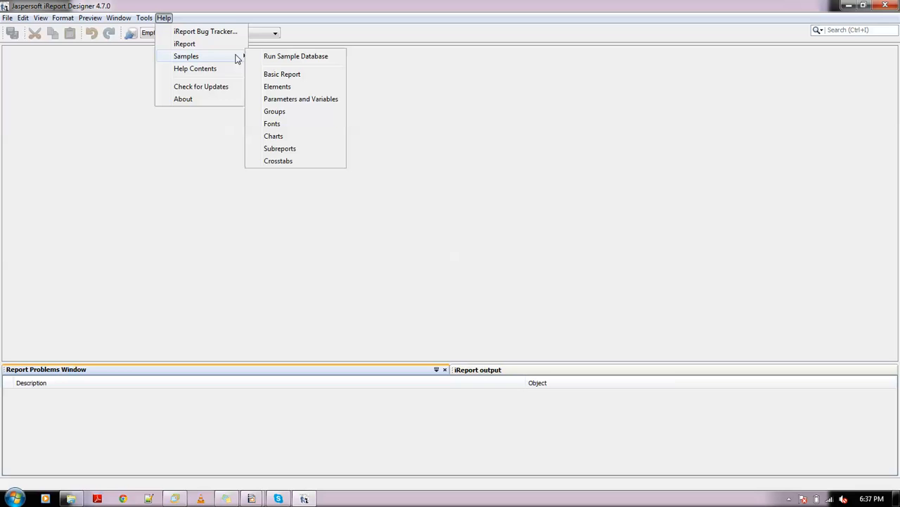
# Start a new report from the Blank Letter template and name it demoreport.
pyautogui.click(8, 17)
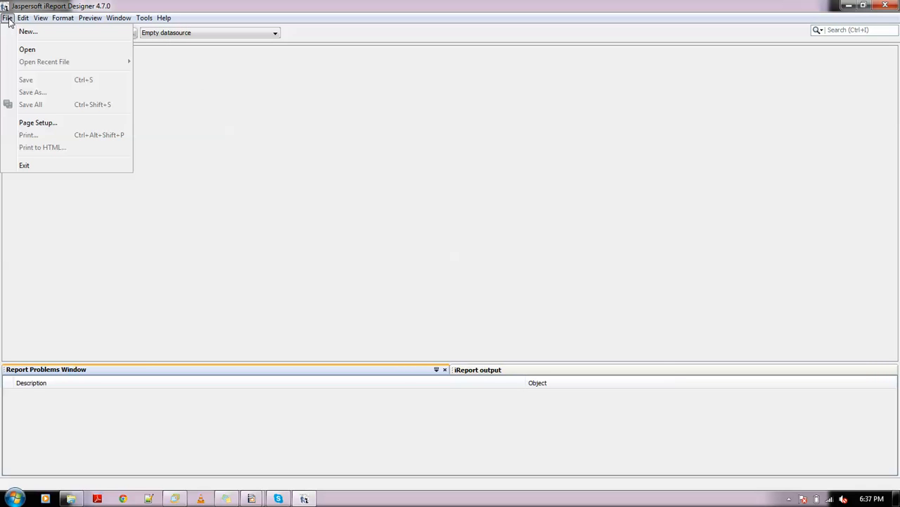
pyautogui.moveTo(28, 31)
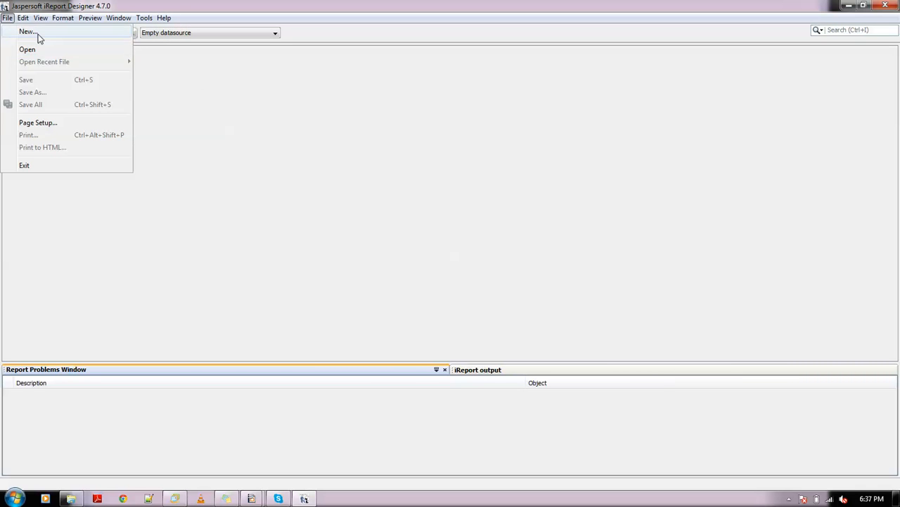
pyautogui.click(28, 31)
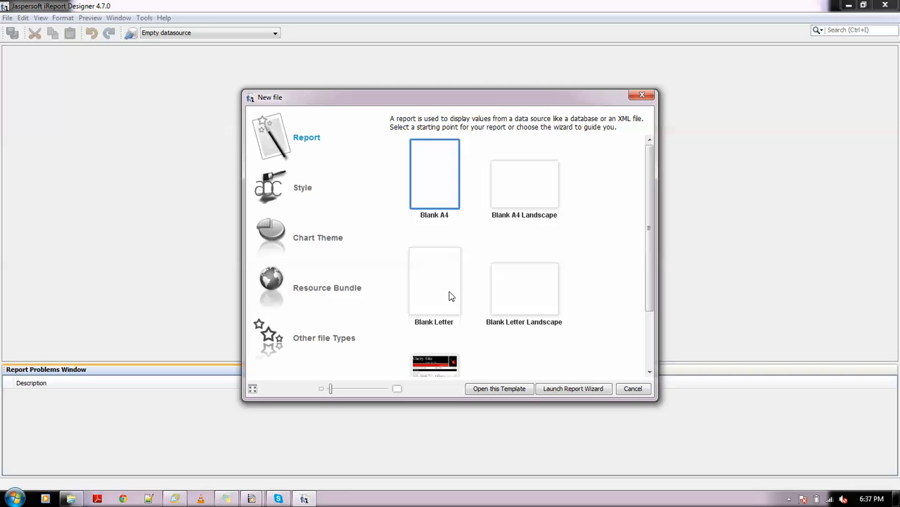
pyautogui.click(572, 388)
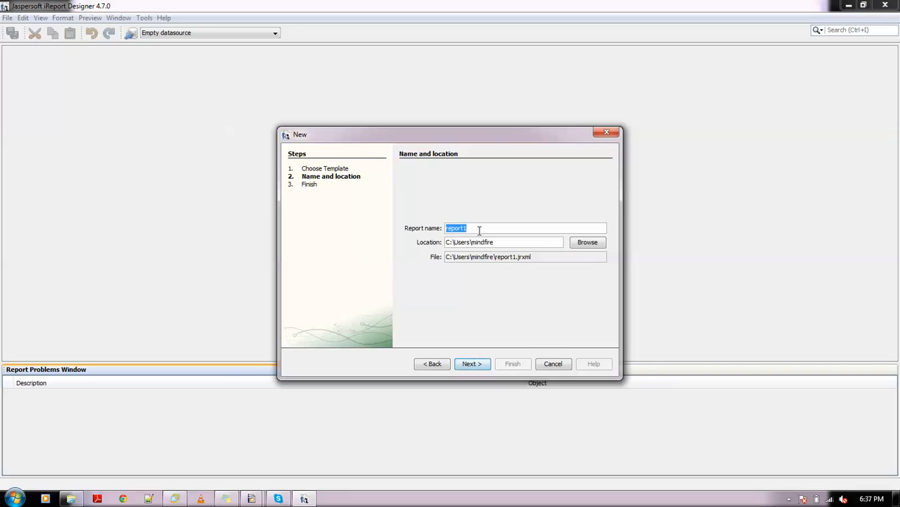
pyautogui.write('demorepor')
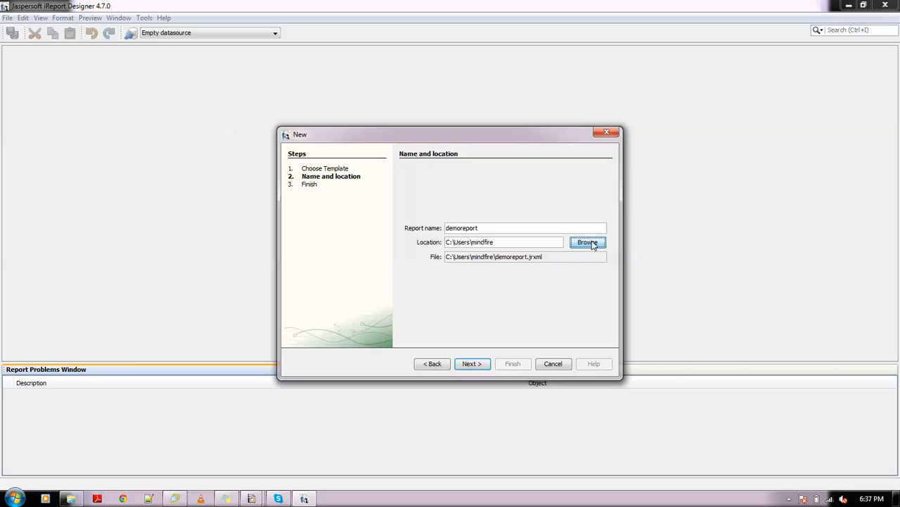
# Save demoreport in the Documents folder and finish the wizard to open it for design.
pyautogui.click(588, 242)
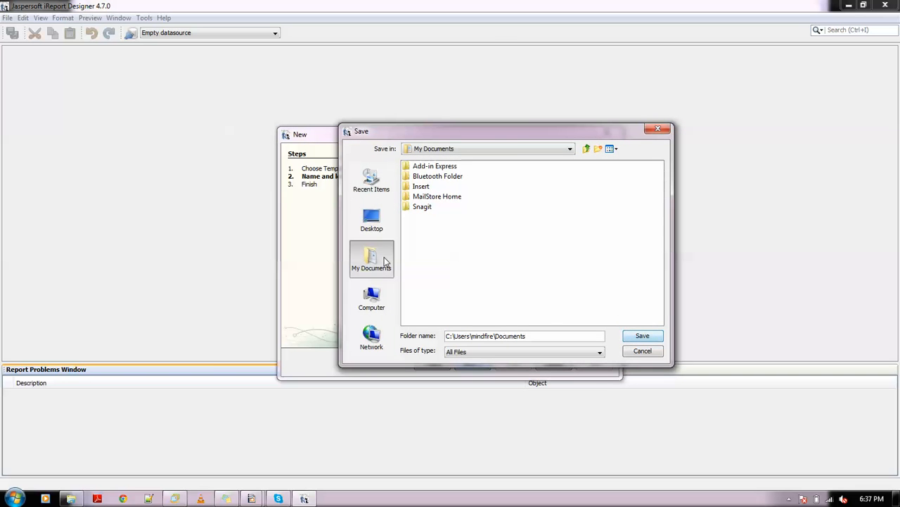
pyautogui.click(641, 335)
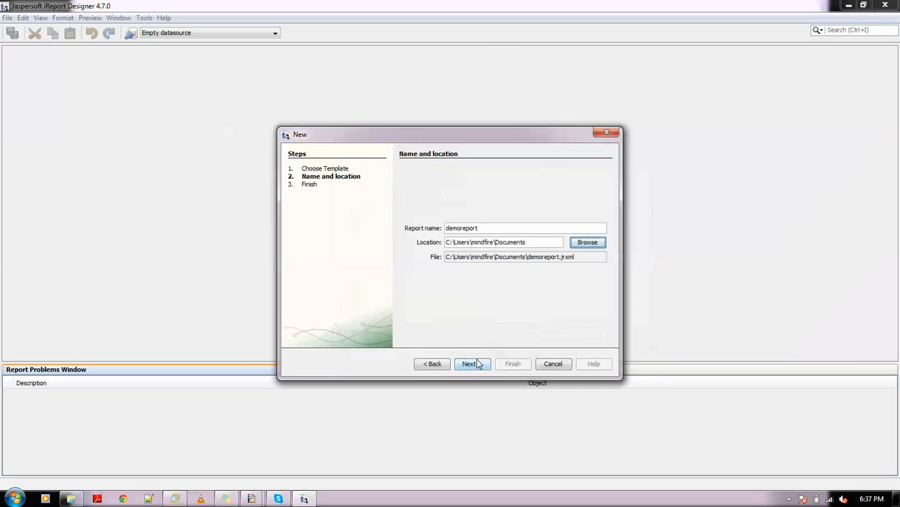
pyautogui.click(470, 363)
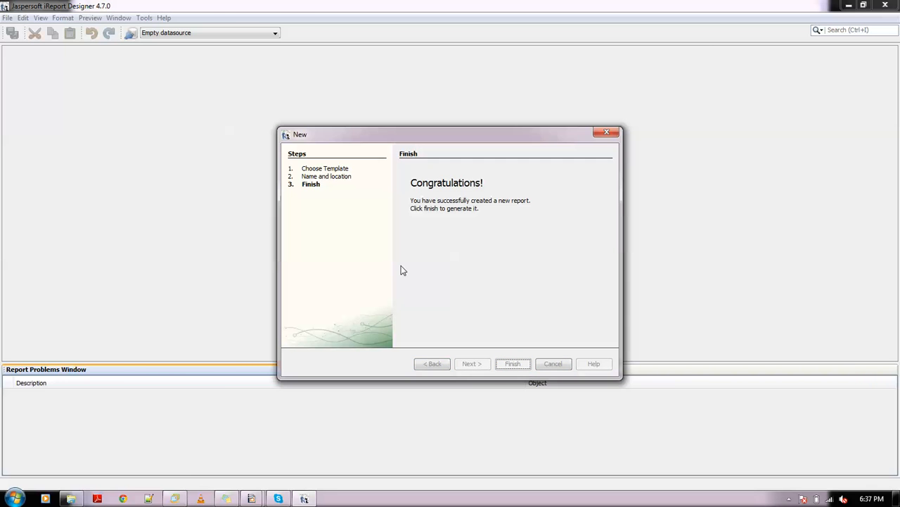
pyautogui.click(513, 363)
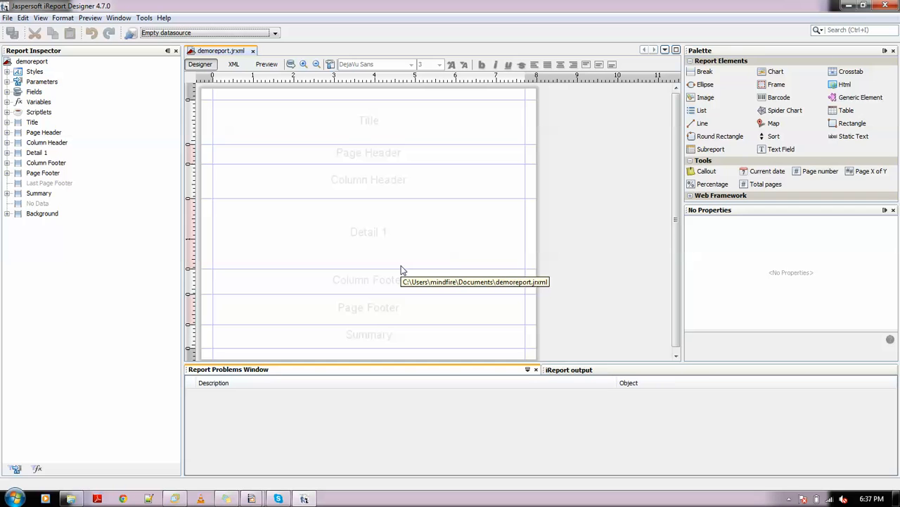
pyautogui.moveTo(403, 270)
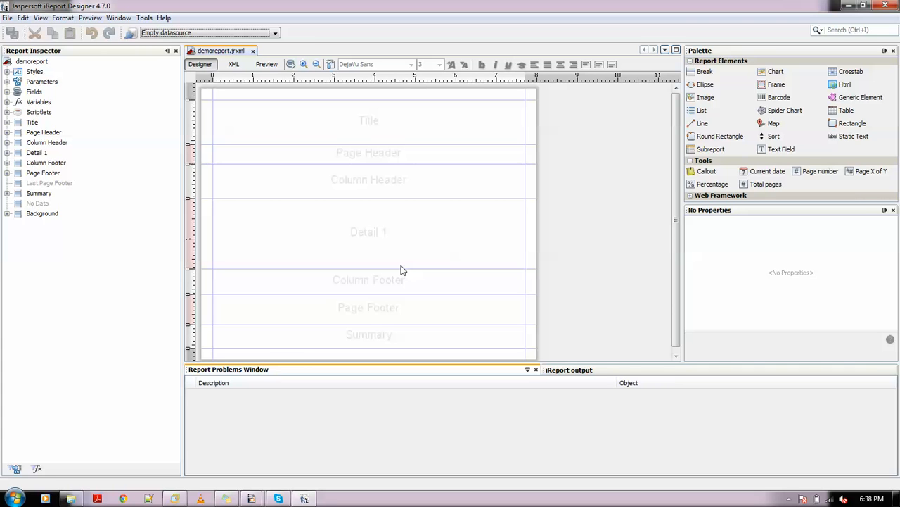
pyautogui.moveTo(374, 179)
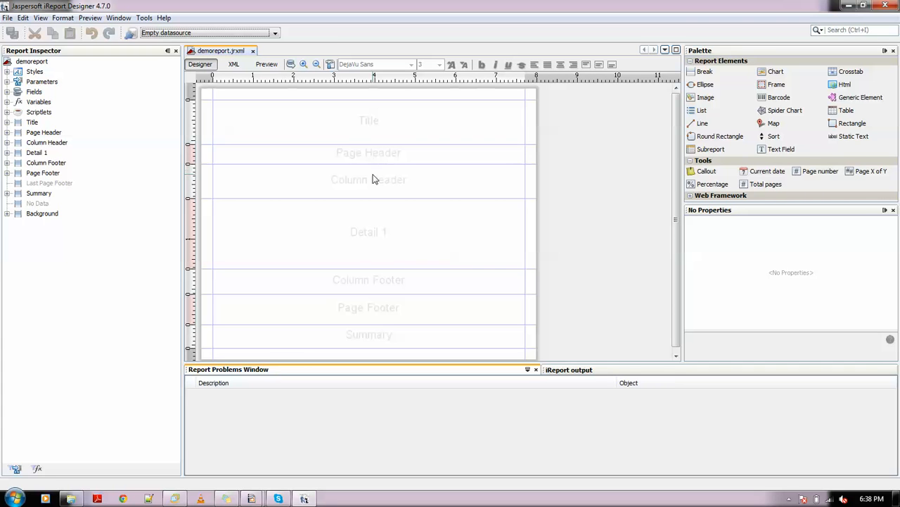
pyautogui.moveTo(359, 264)
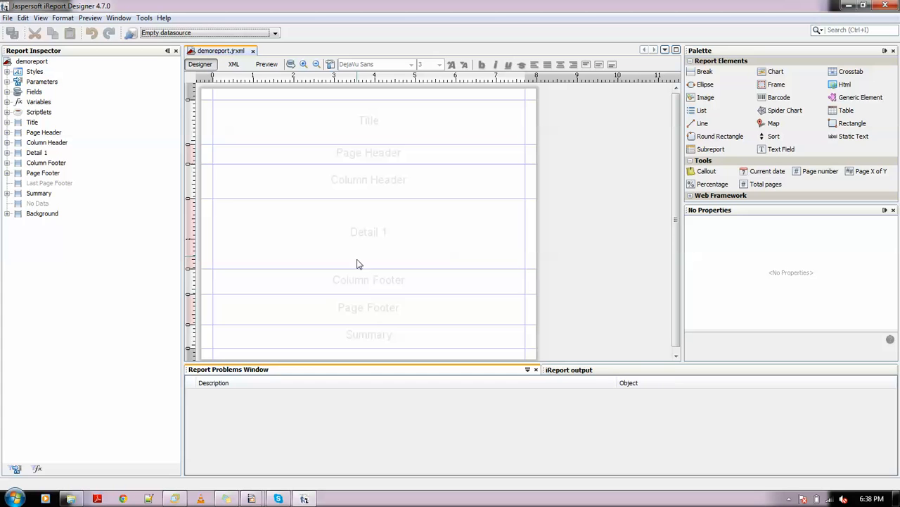
pyautogui.moveTo(359, 321)
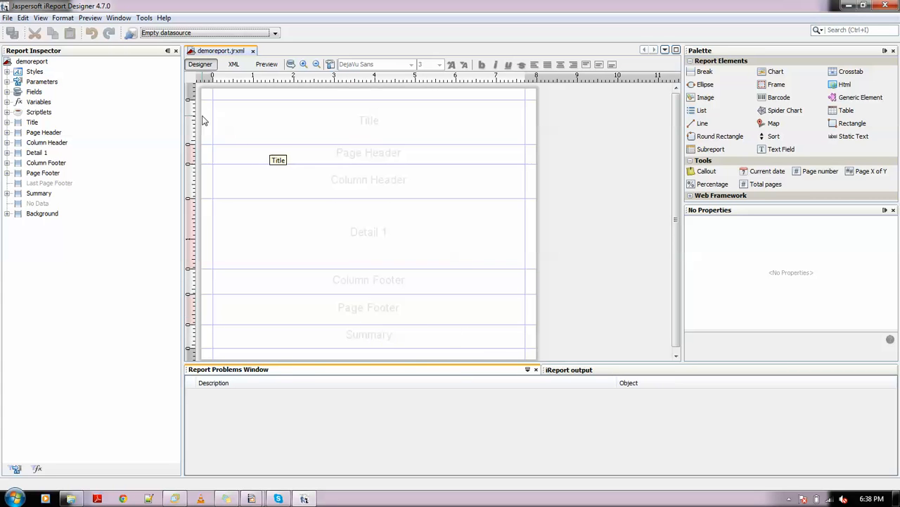
pyautogui.moveTo(267, 181)
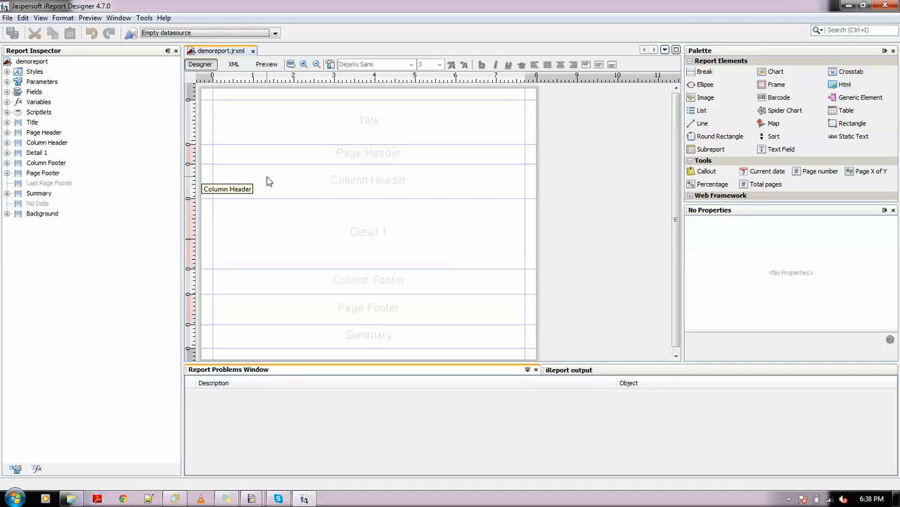
pyautogui.moveTo(63, 77)
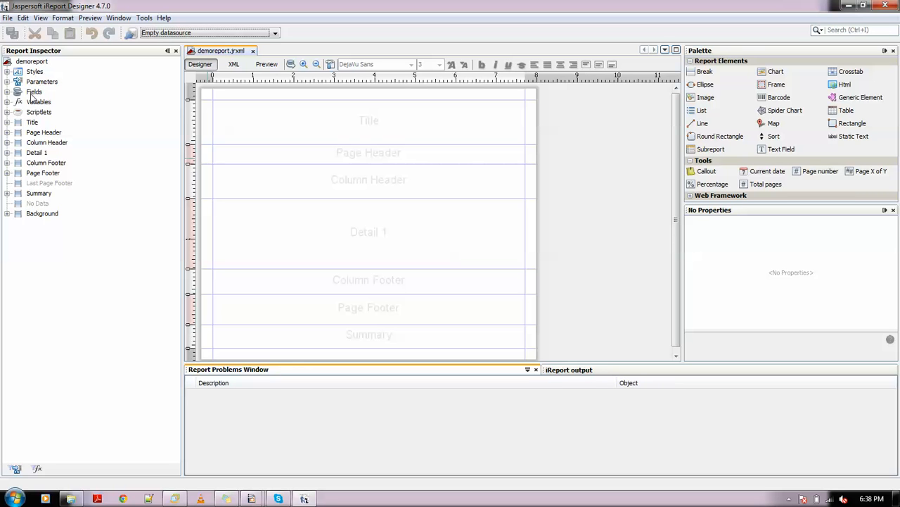
# Inspect the Page Header, Page Footer and Column Header bands, the last showing height 61.
pyautogui.click(43, 132)
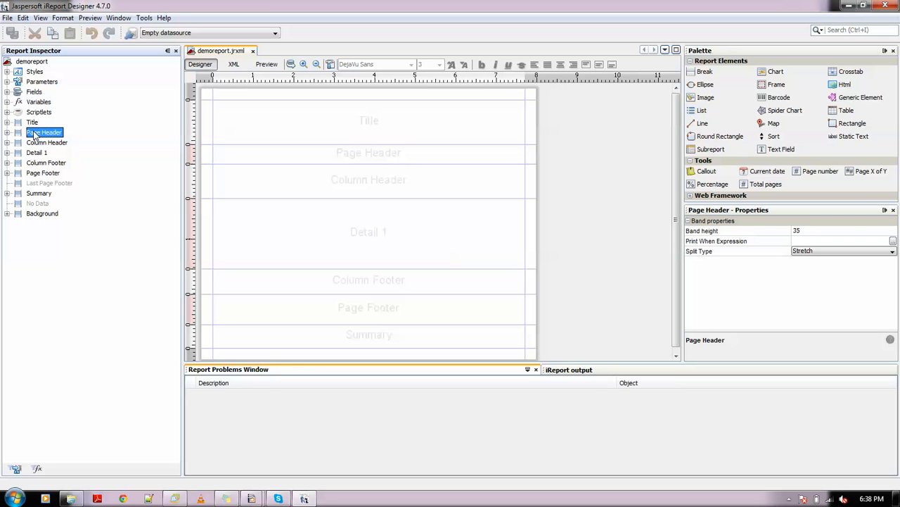
pyautogui.click(43, 173)
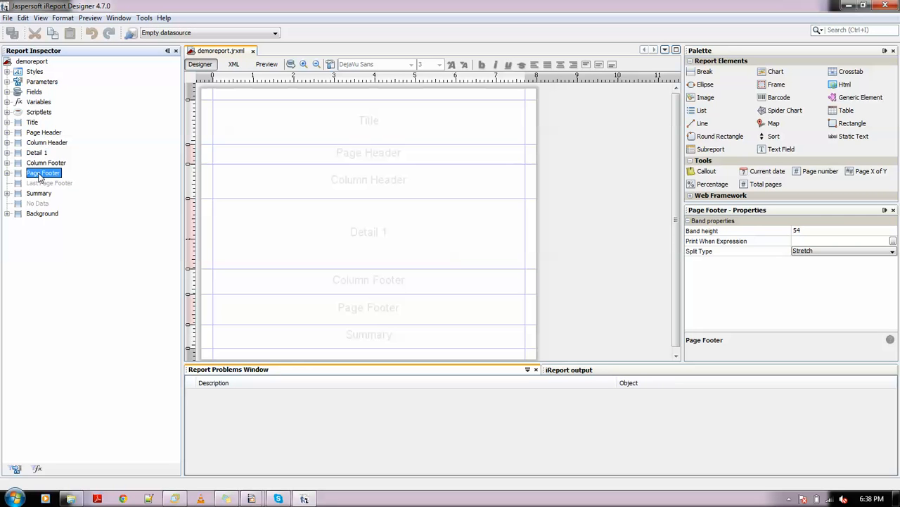
pyautogui.click(43, 214)
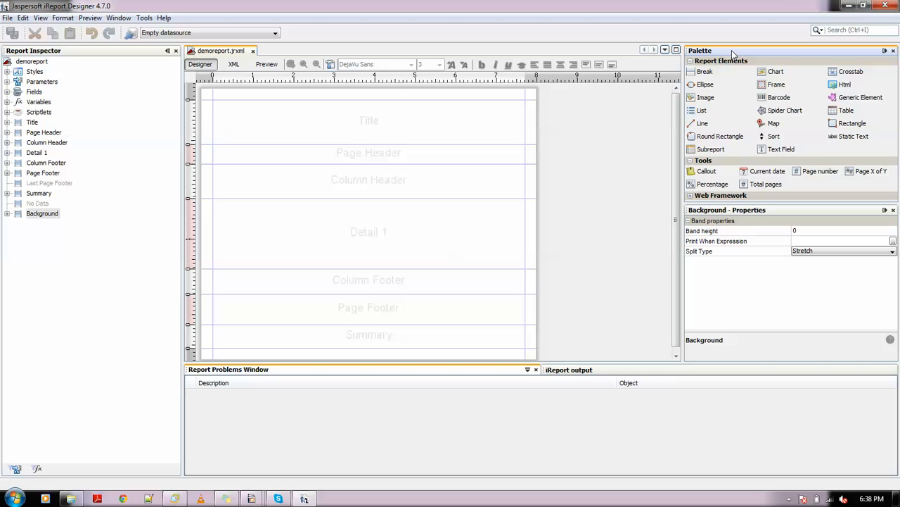
pyautogui.moveTo(707, 97)
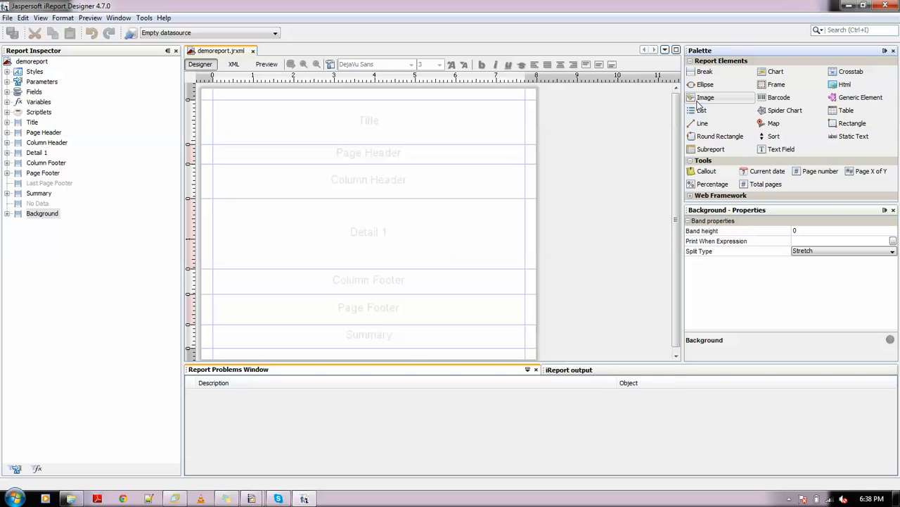
pyautogui.moveTo(702, 110)
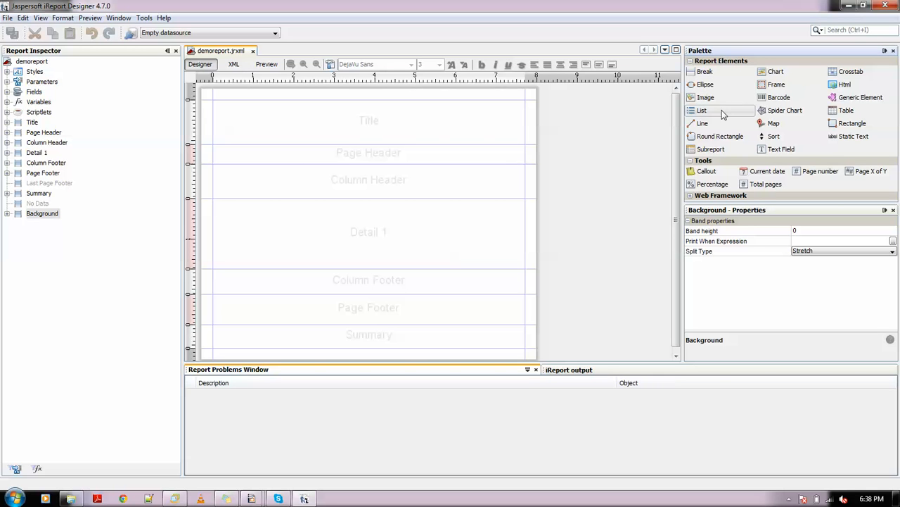
pyautogui.moveTo(703, 110)
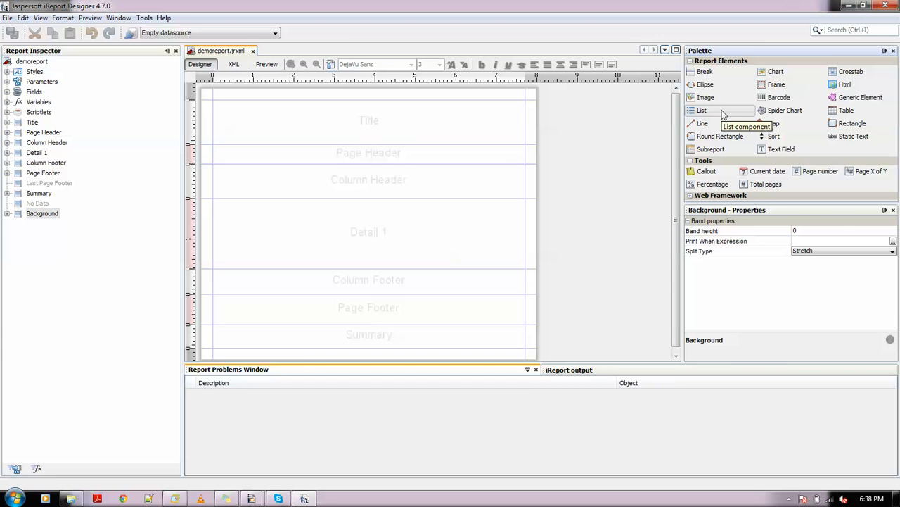
pyautogui.moveTo(743, 254)
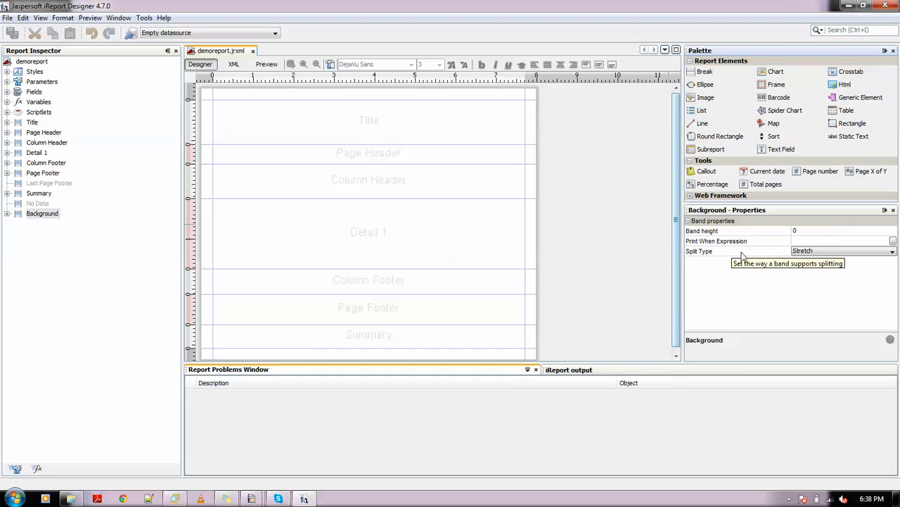
pyautogui.moveTo(514, 209)
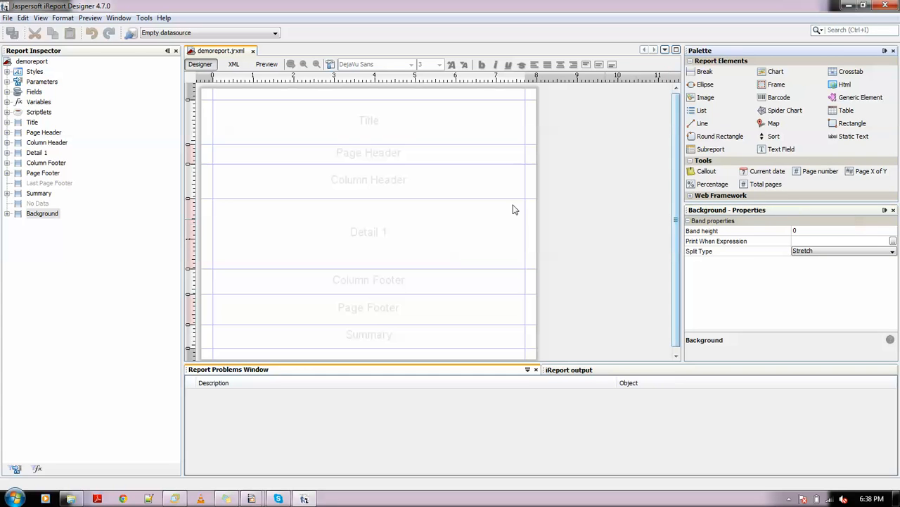
pyautogui.click(48, 142)
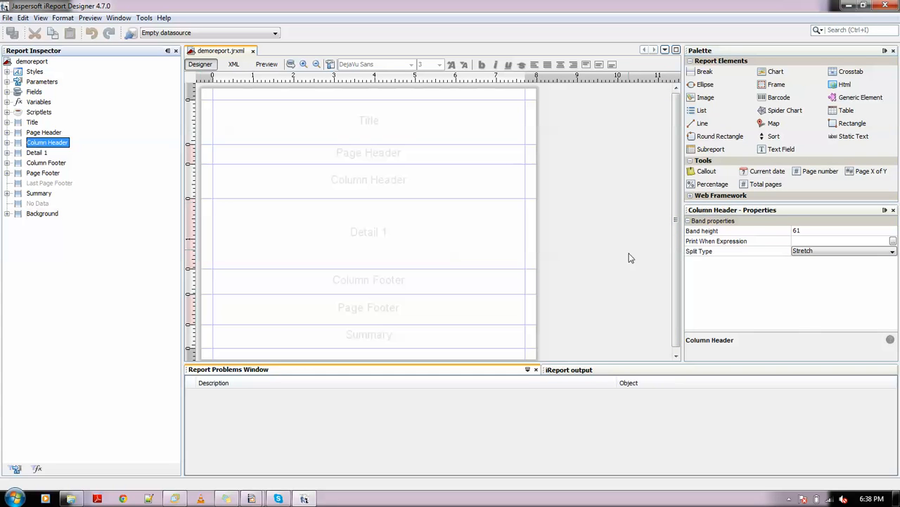
pyautogui.moveTo(247, 177)
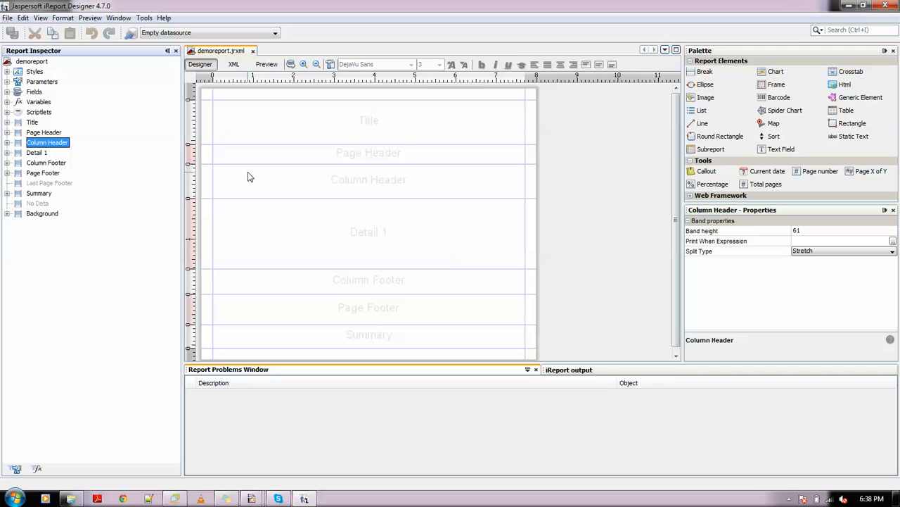
pyautogui.moveTo(248, 177)
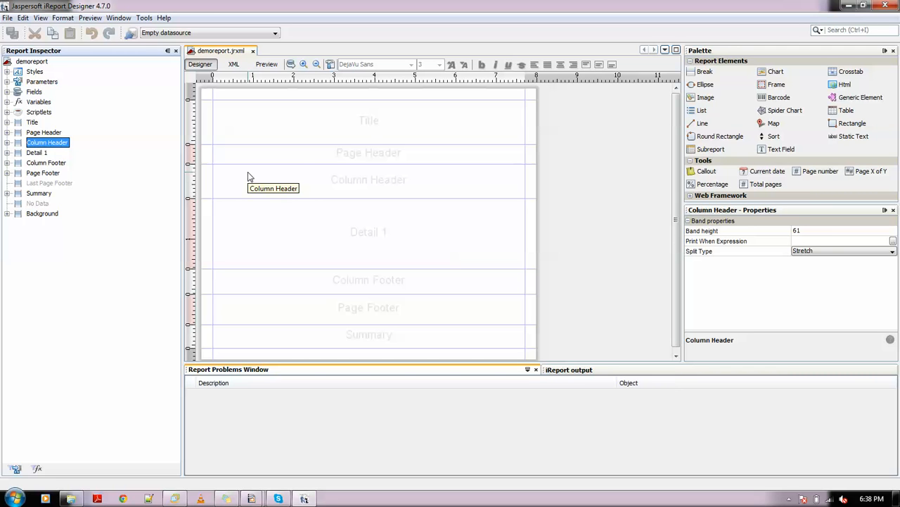
pyautogui.moveTo(280, 77)
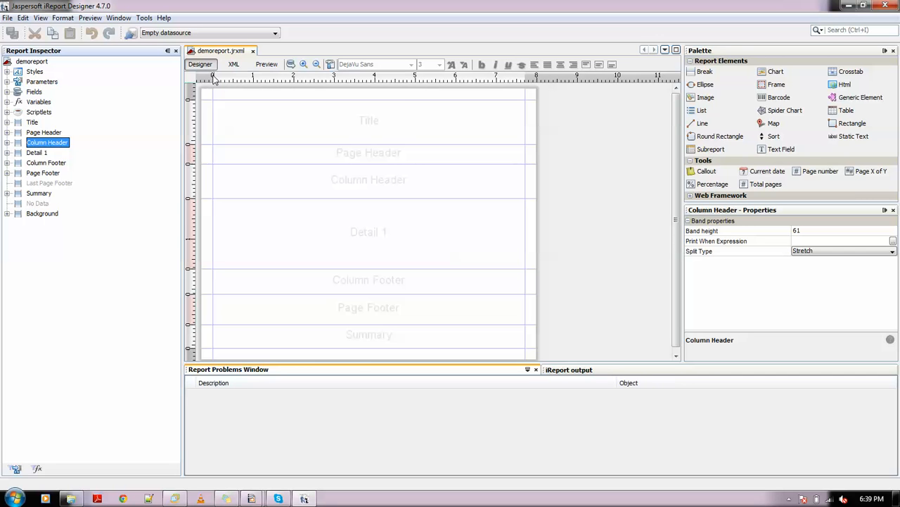
pyautogui.moveTo(464, 125)
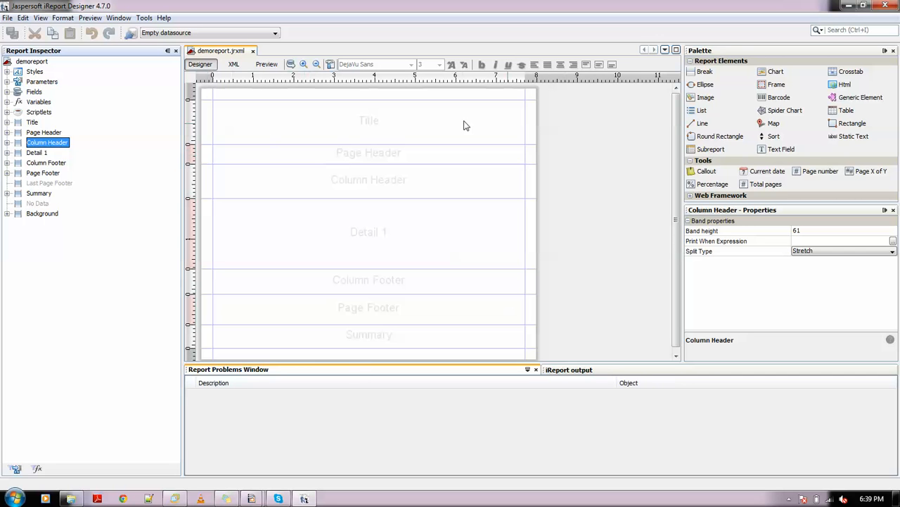
pyautogui.moveTo(246, 96)
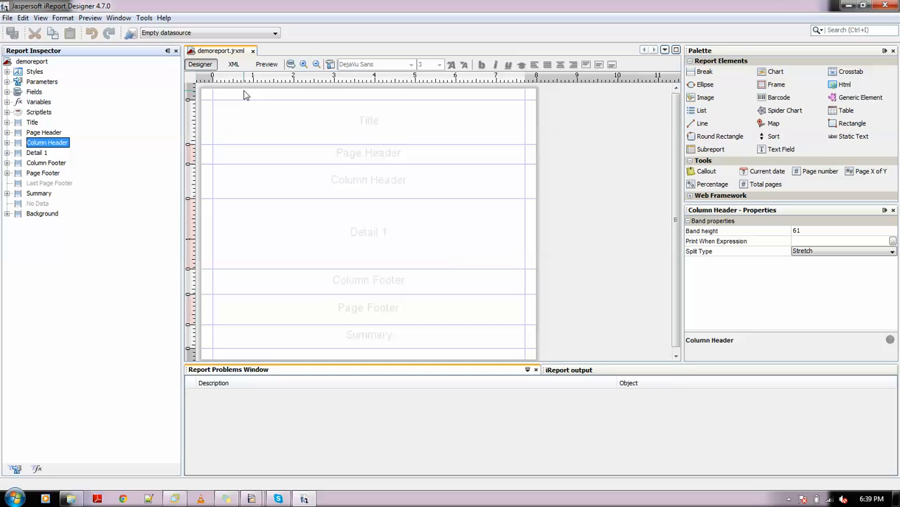
pyautogui.moveTo(233, 65)
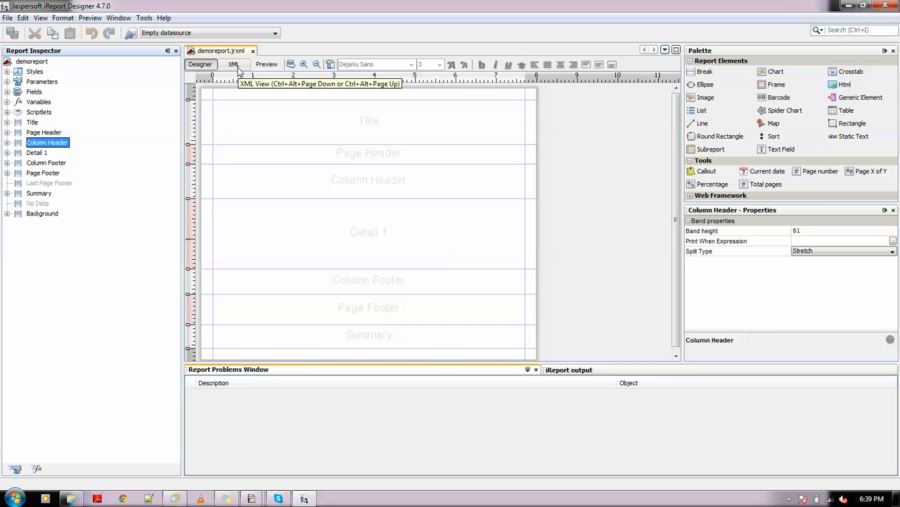
pyautogui.click(234, 64)
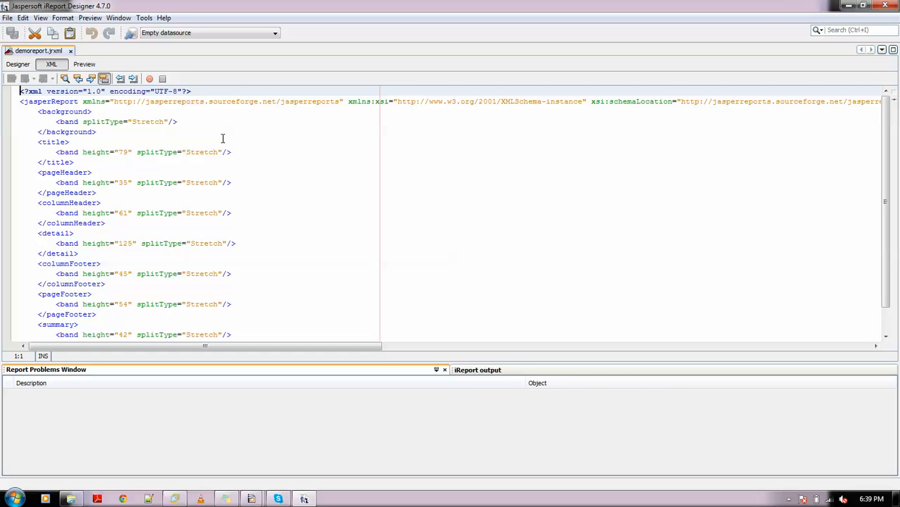
pyautogui.moveTo(692, 241)
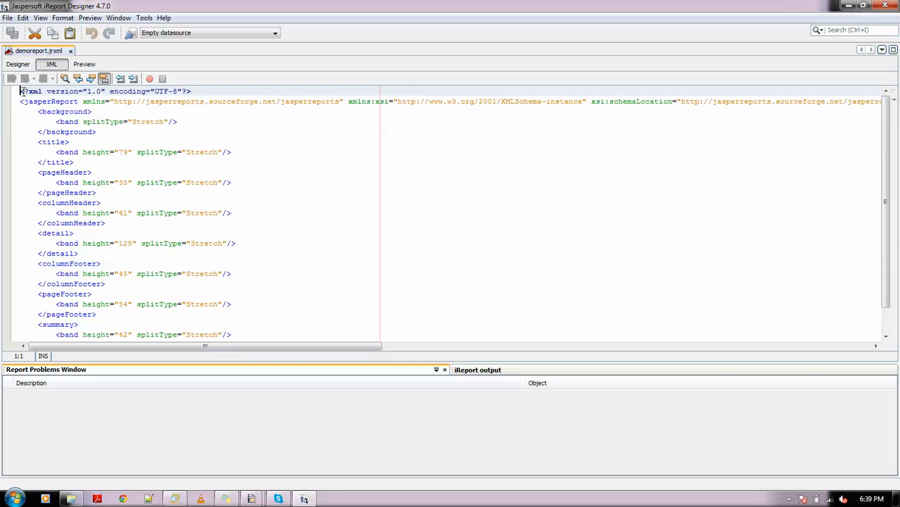
pyautogui.moveTo(21, 76)
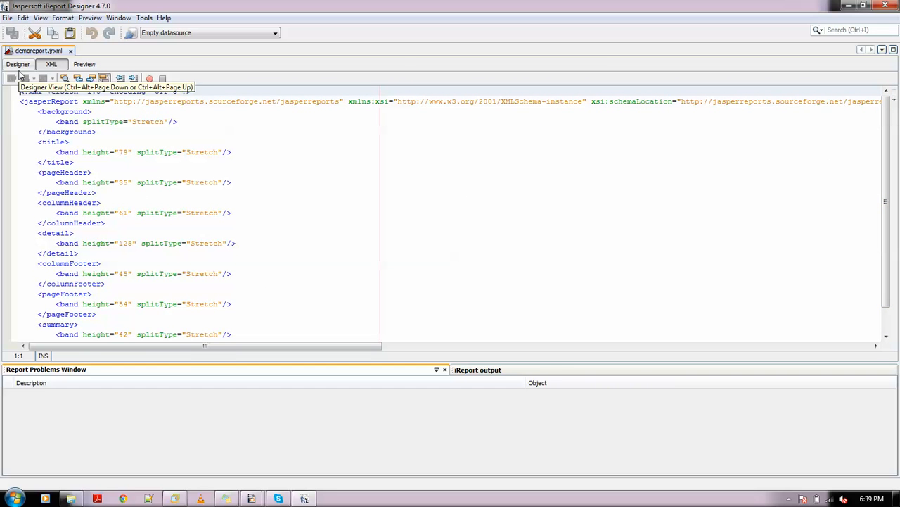
pyautogui.click(18, 65)
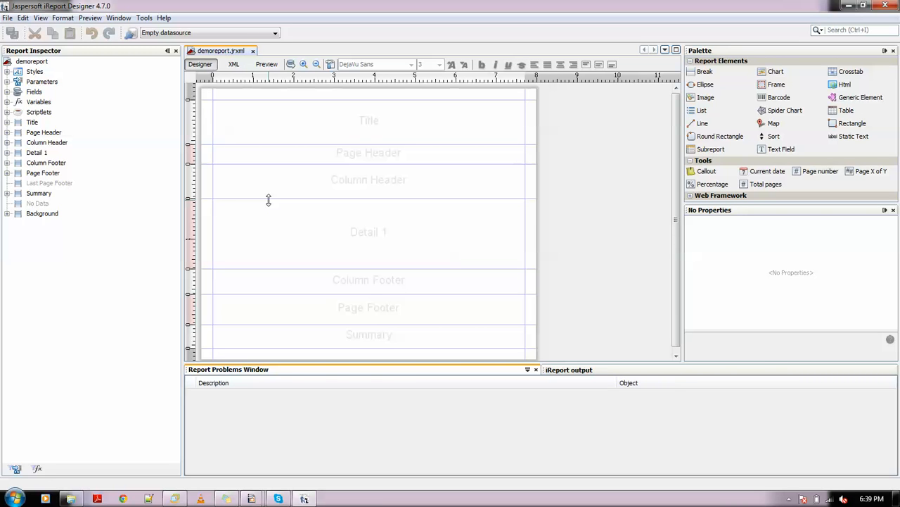
pyautogui.moveTo(296, 45)
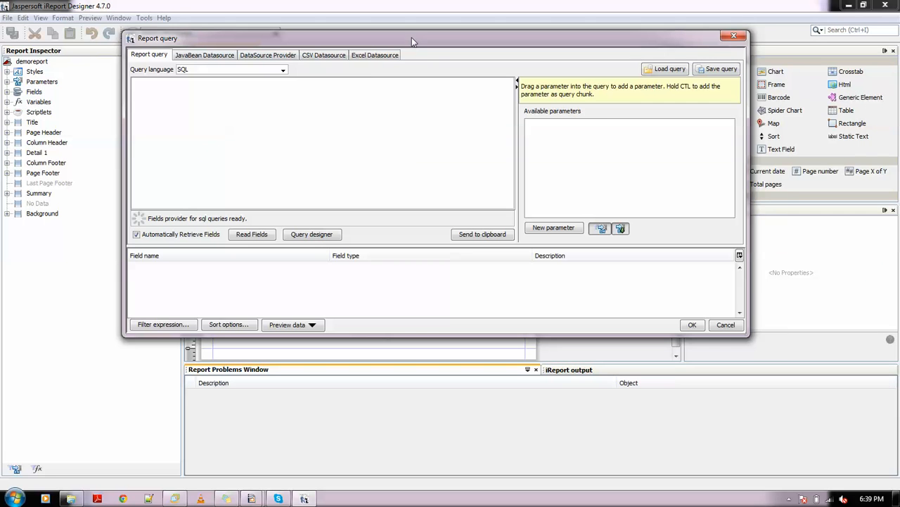
pyautogui.moveTo(352, 150)
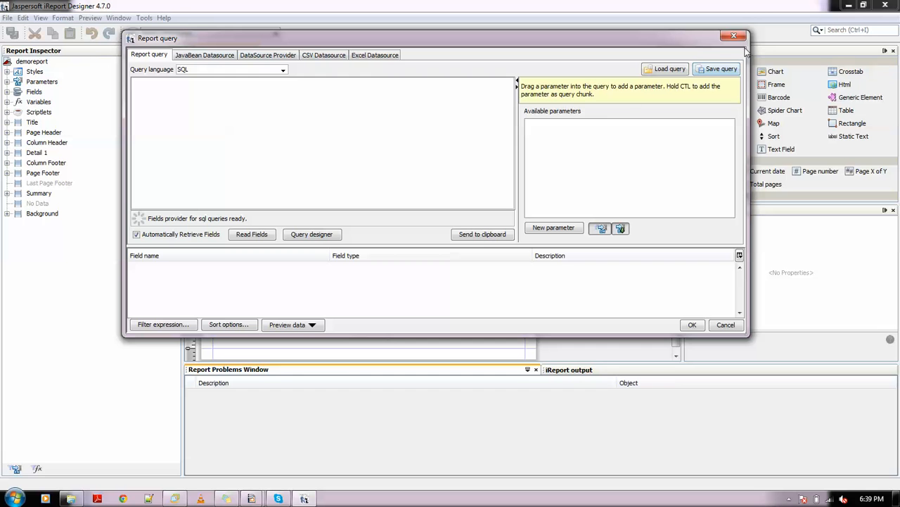
pyautogui.moveTo(734, 37)
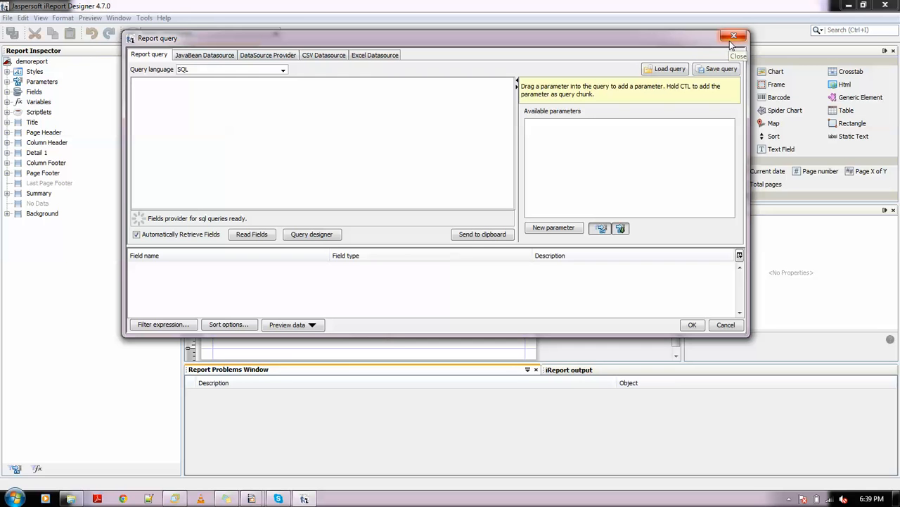
pyautogui.click(734, 36)
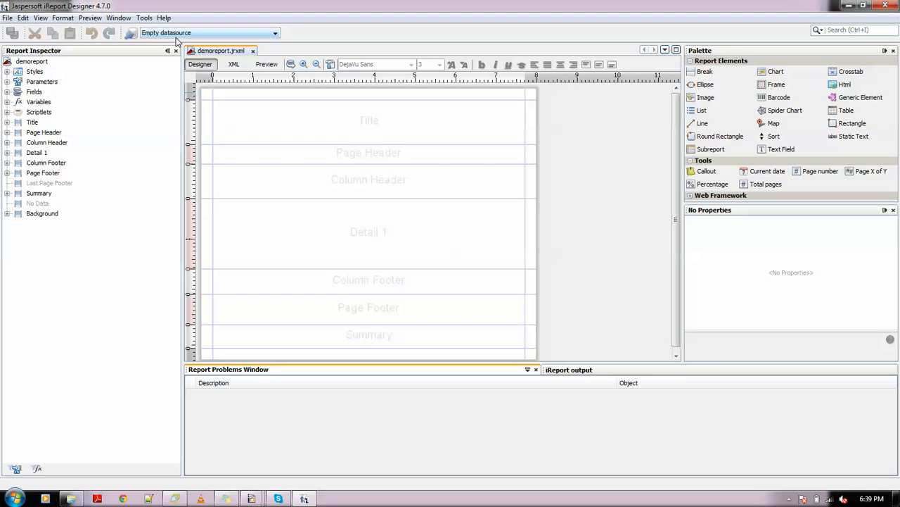
# Review the datasources list, then make Sample Database (HSQLDB test) the active datasource.
pyautogui.click(130, 32)
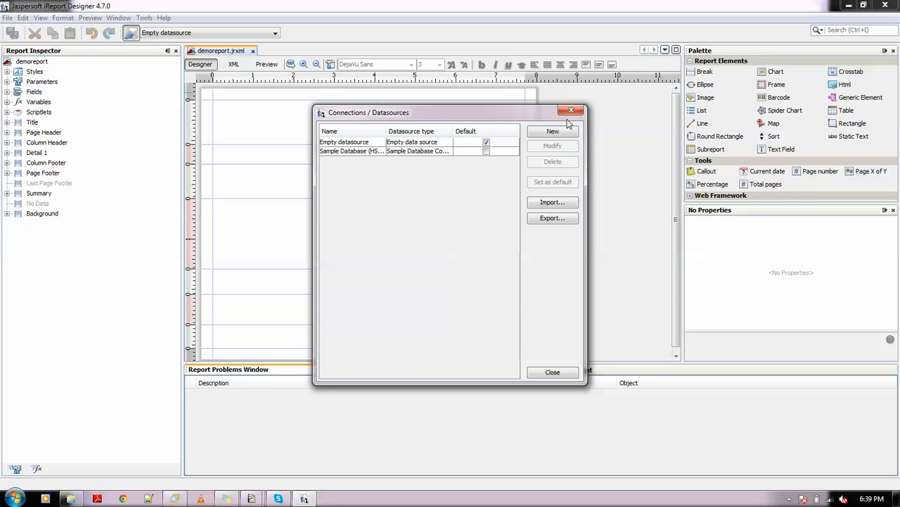
pyautogui.click(551, 371)
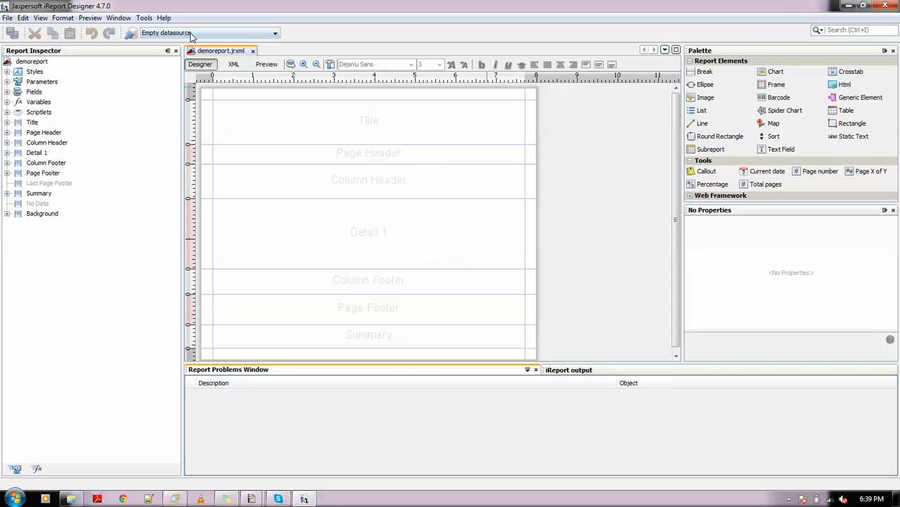
pyautogui.click(275, 32)
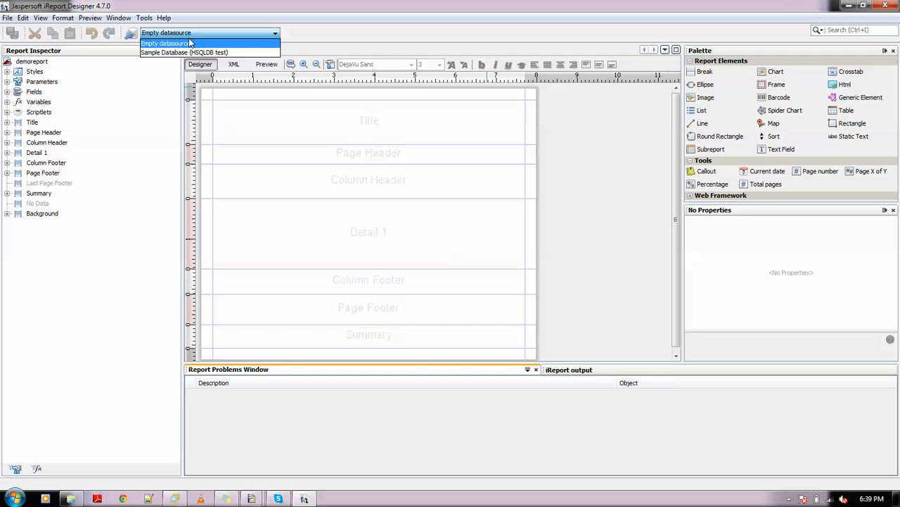
pyautogui.click(185, 52)
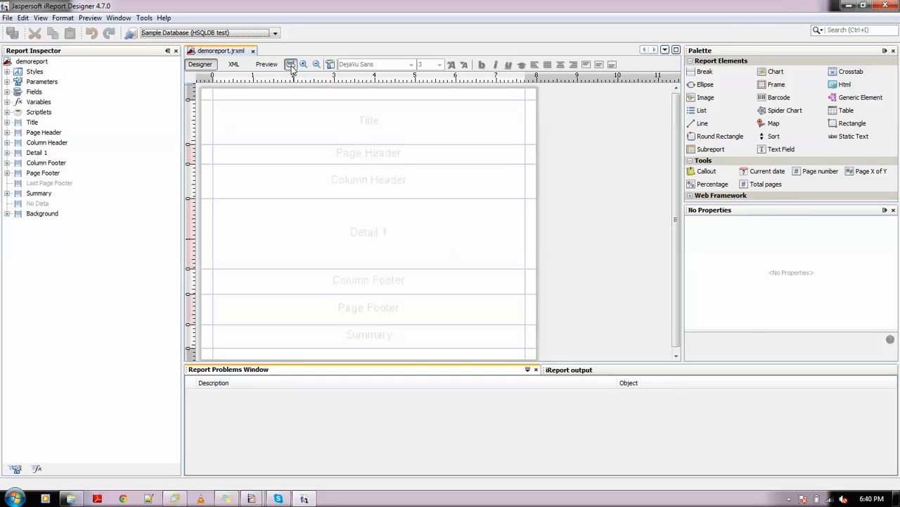
# Set the report query to SELECT * FROM ORDERS and have its fields read automatically.
pyautogui.click(290, 64)
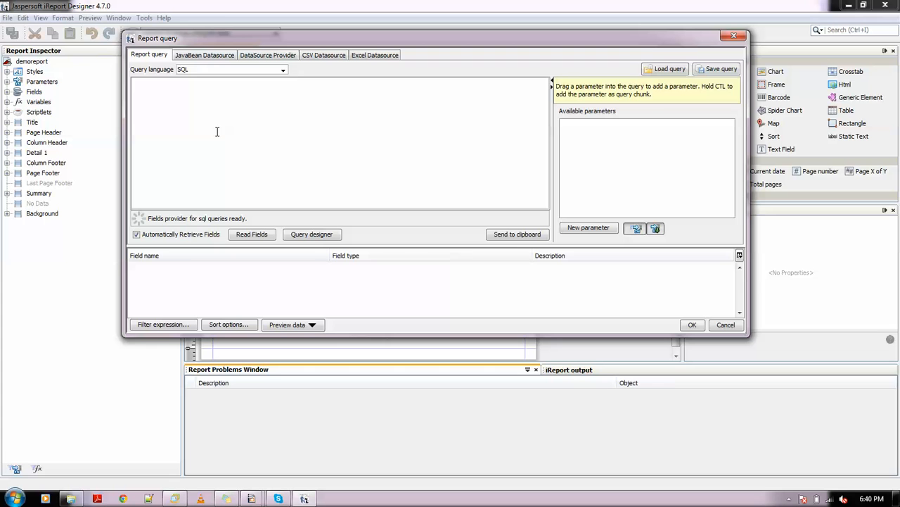
pyautogui.write('SELECT')
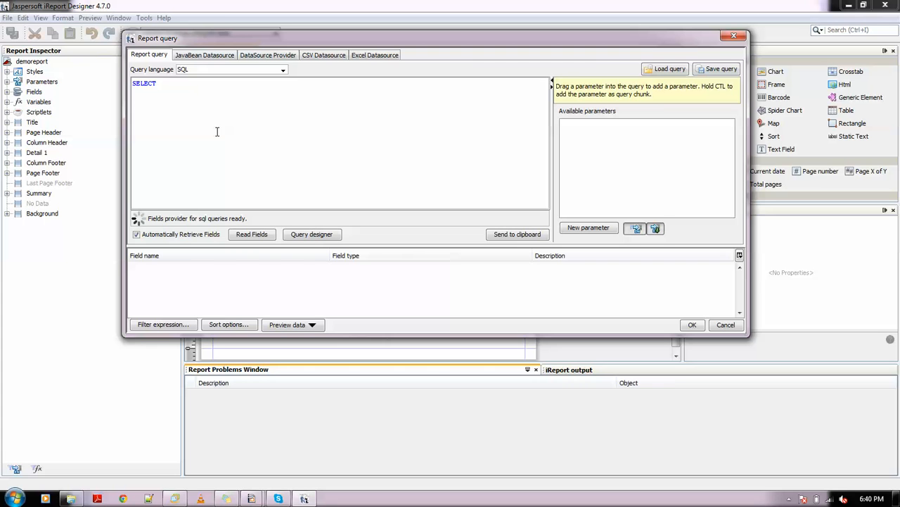
pyautogui.write('*')
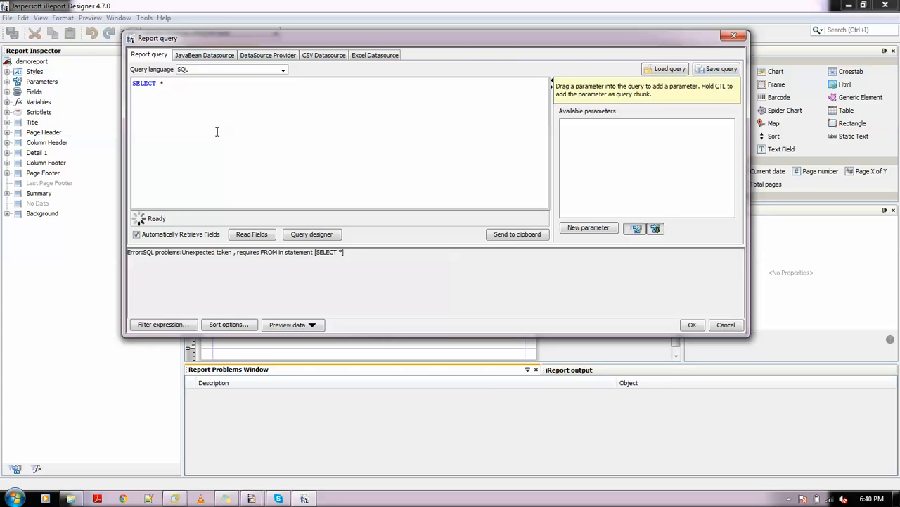
pyautogui.write('FROM')
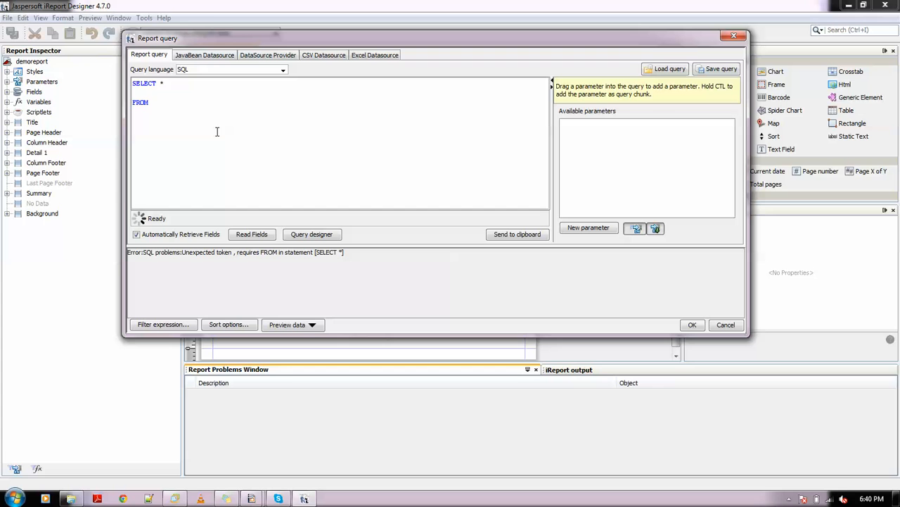
pyautogui.write('ORDERS')
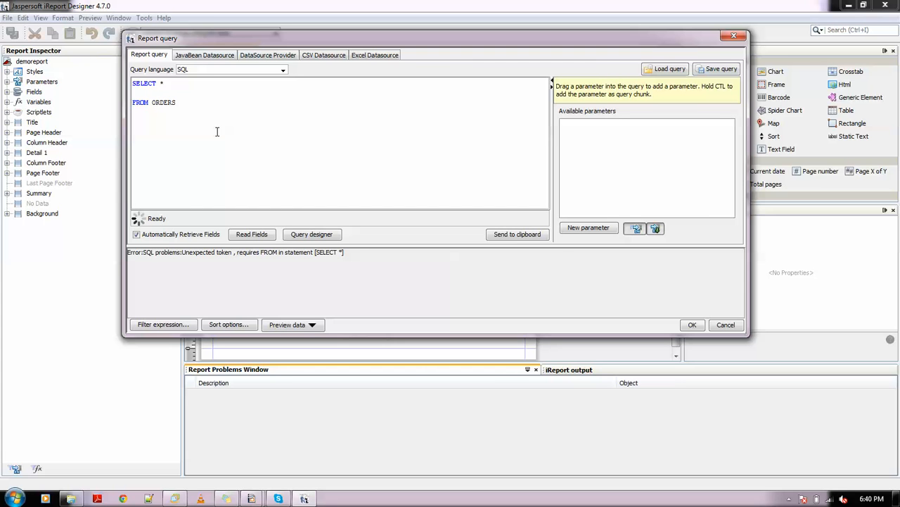
pyautogui.click(250, 233)
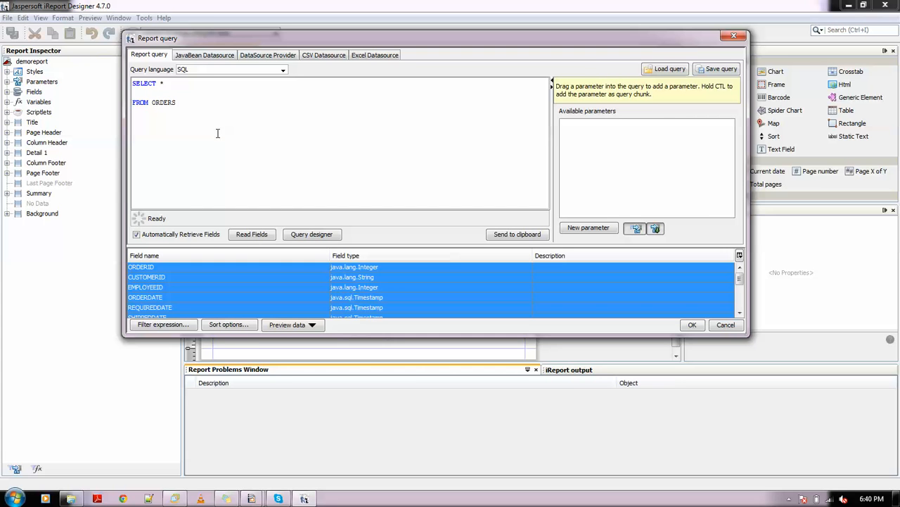
pyautogui.moveTo(197, 304)
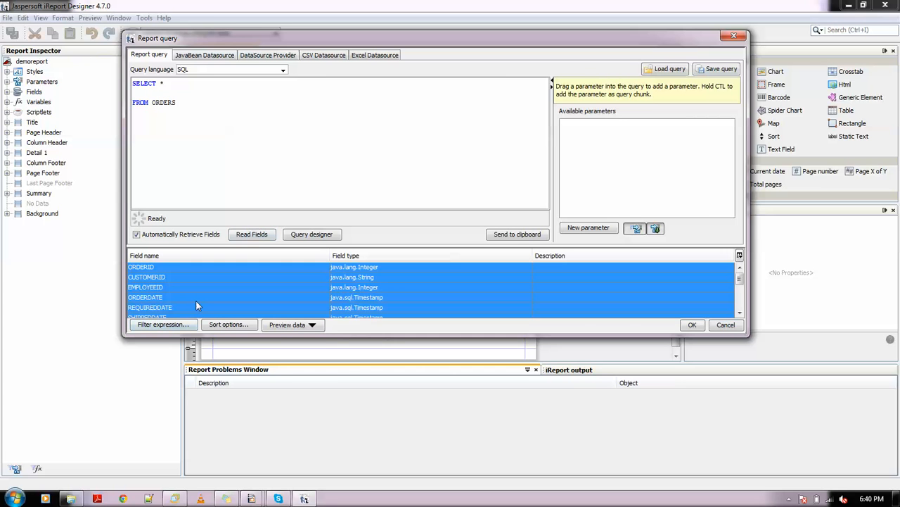
pyautogui.moveTo(312, 336)
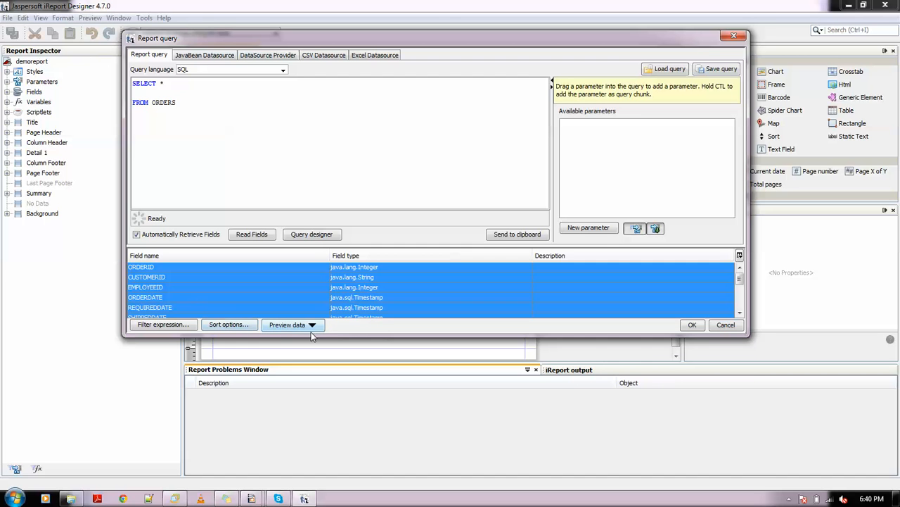
# Preview the ORDERS query data (100 records) and confirm the query dialog with OK.
pyautogui.click(288, 323)
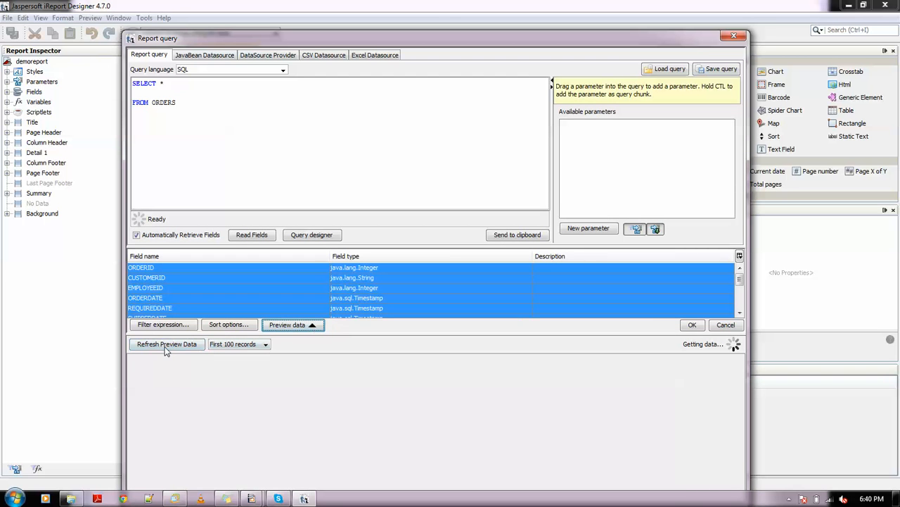
pyautogui.click(166, 343)
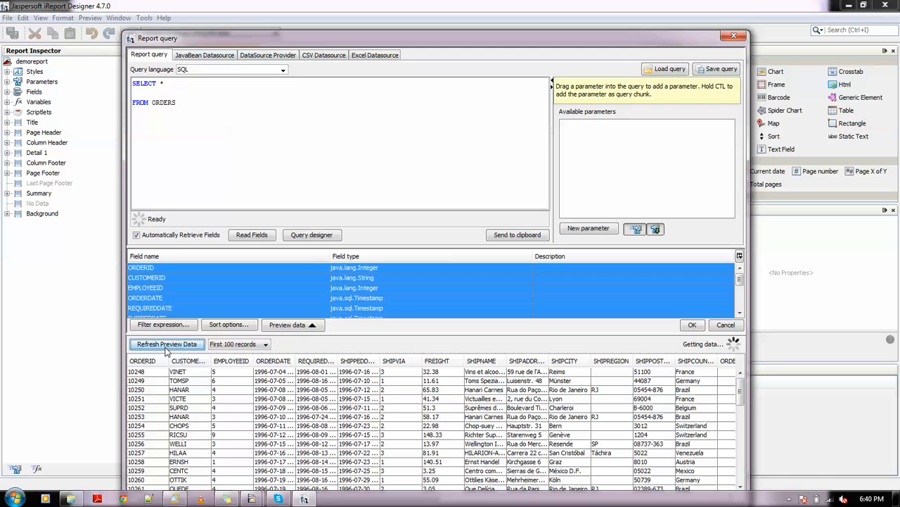
pyautogui.click(166, 344)
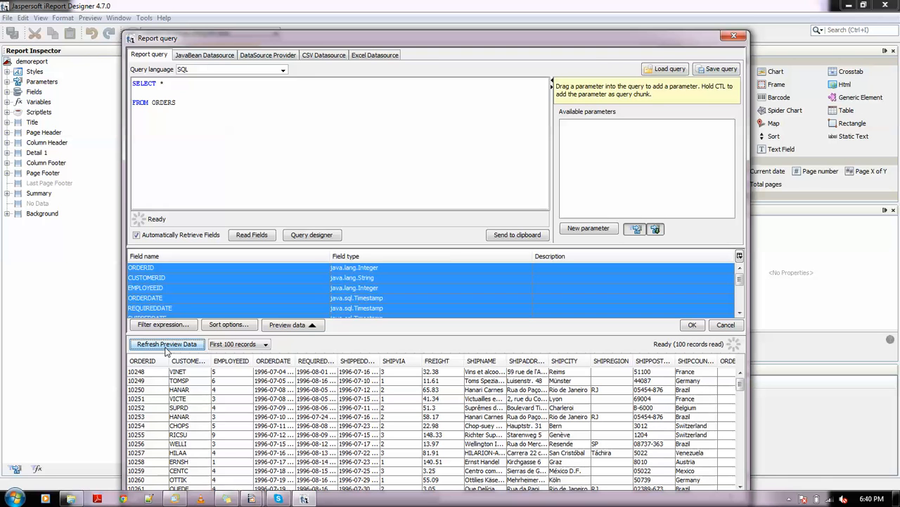
pyautogui.moveTo(181, 284)
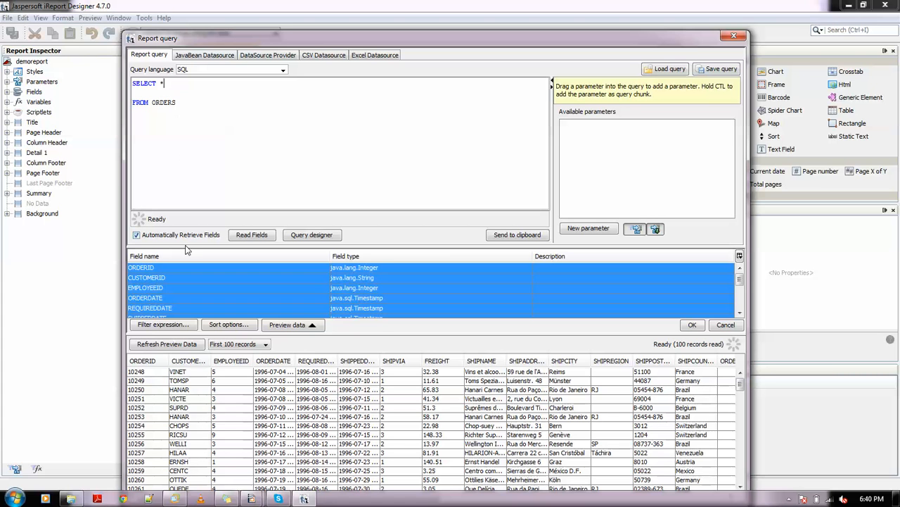
pyautogui.click(145, 298)
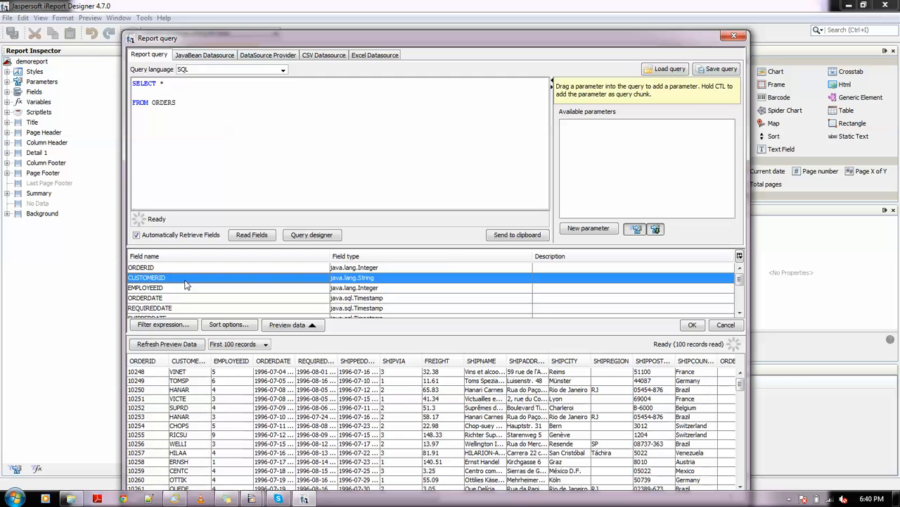
pyautogui.moveTo(709, 316)
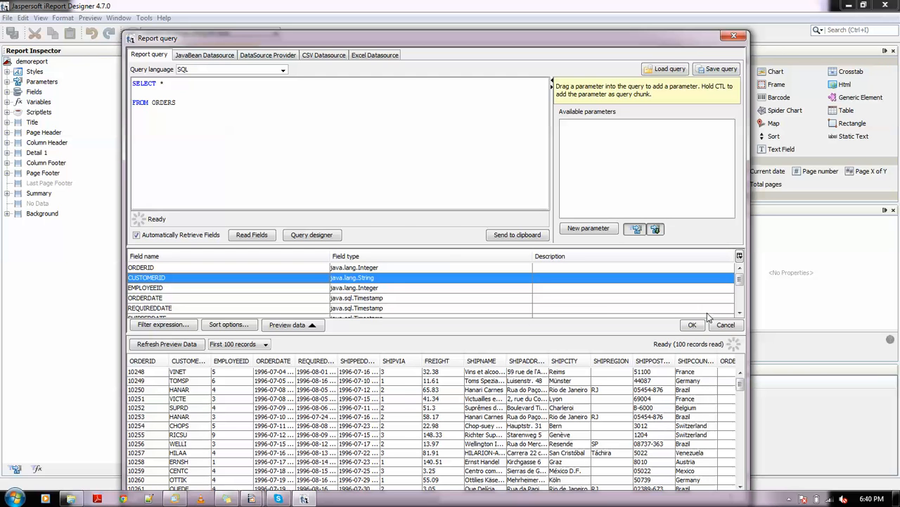
pyautogui.click(692, 323)
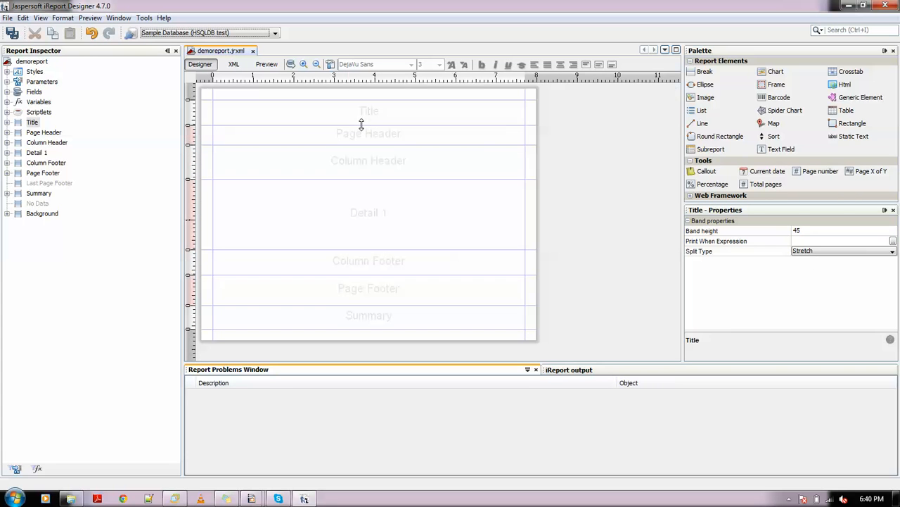
pyautogui.moveTo(391, 134)
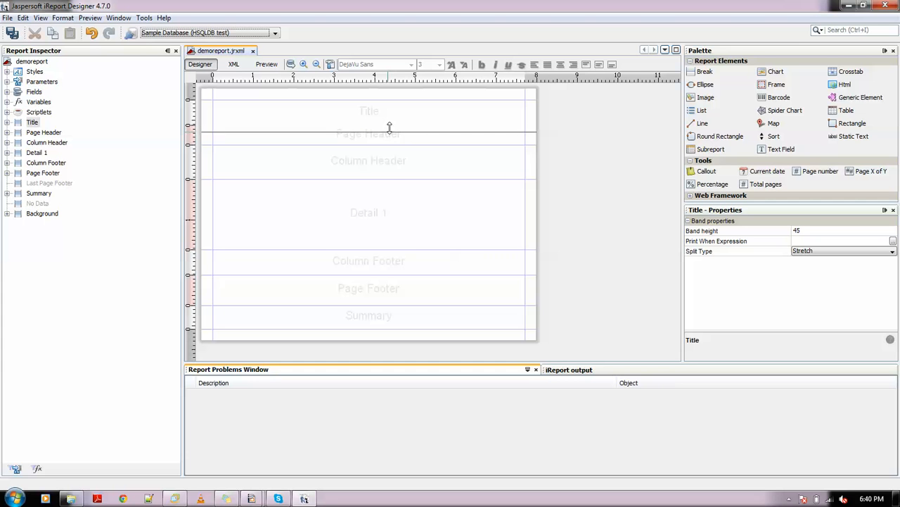
# Nudge the Title band's bottom edge so its height reads 44.
pyautogui.moveTo(390, 129); pyautogui.dragTo(394, 133)
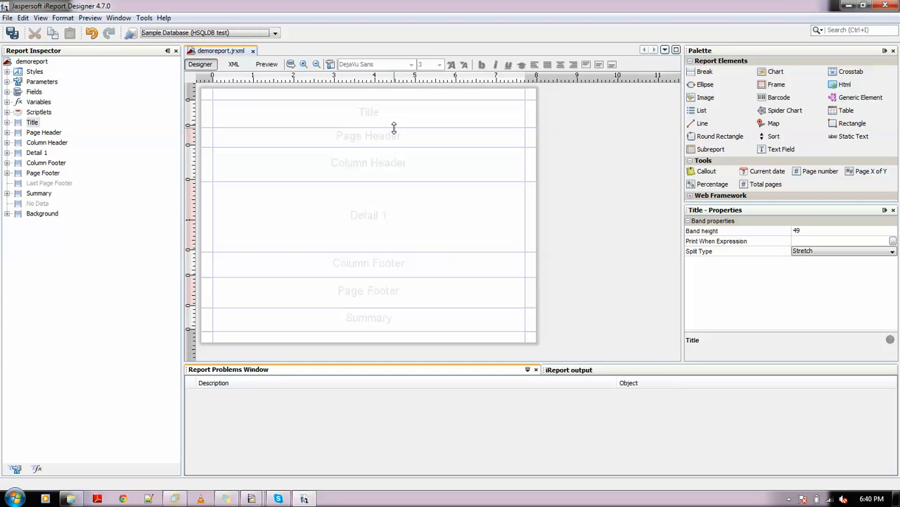
pyautogui.moveTo(394, 126); pyautogui.dragTo(394, 124)
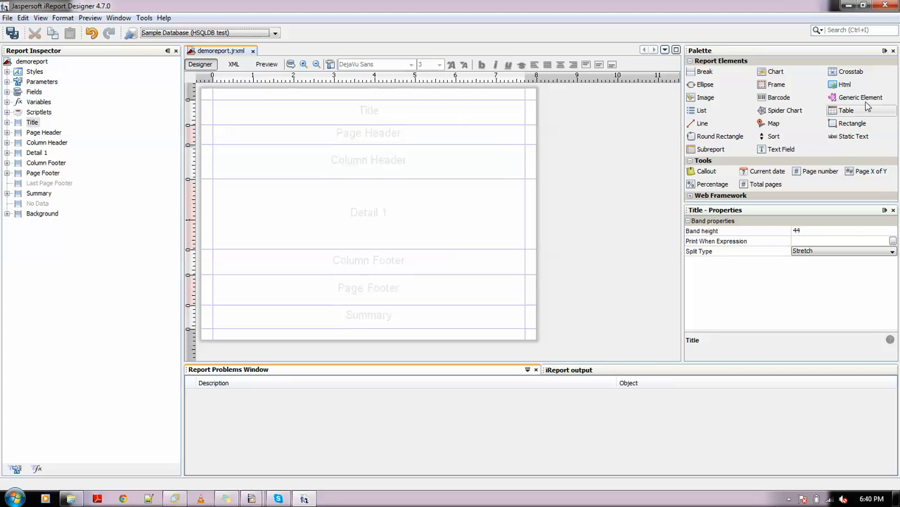
pyautogui.moveTo(830, 144)
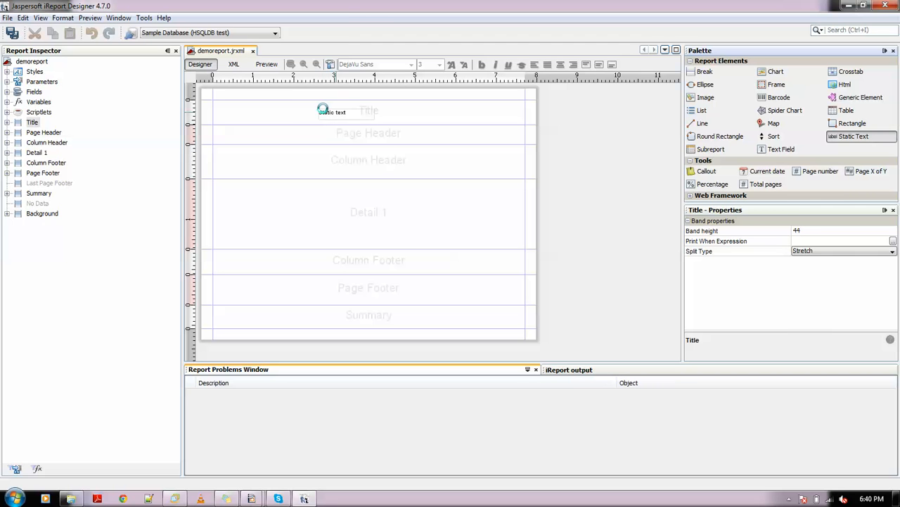
# Add a widened static text reading Demo Report to the Title band.
pyautogui.click(310, 110)
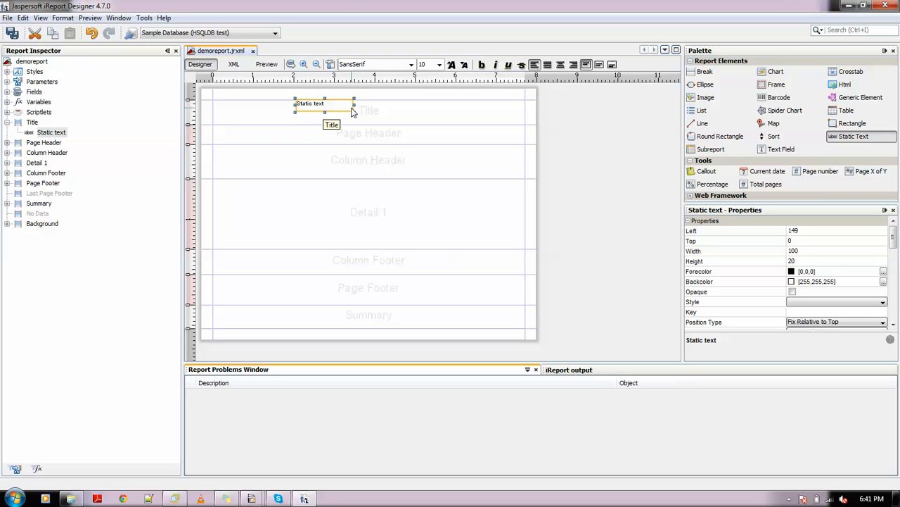
pyautogui.moveTo(354, 104); pyautogui.dragTo(405, 107)
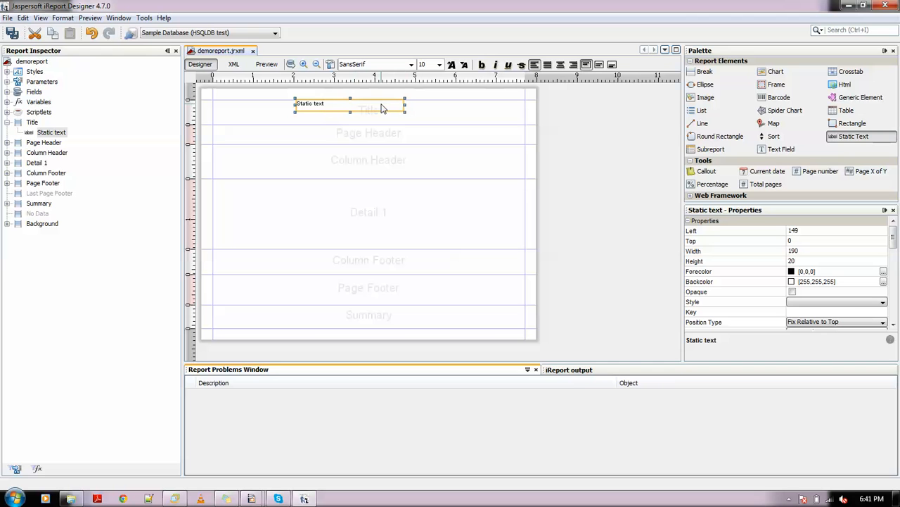
pyautogui.moveTo(383, 110)
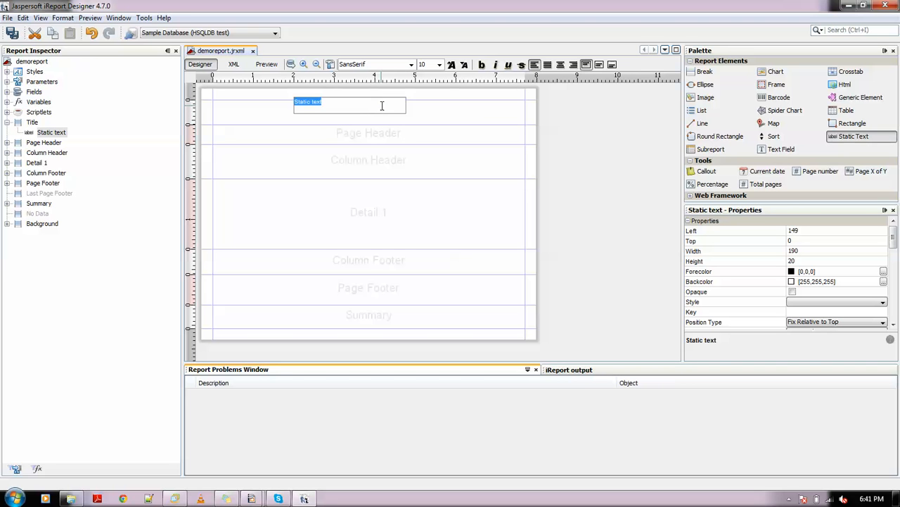
pyautogui.write('Demo')
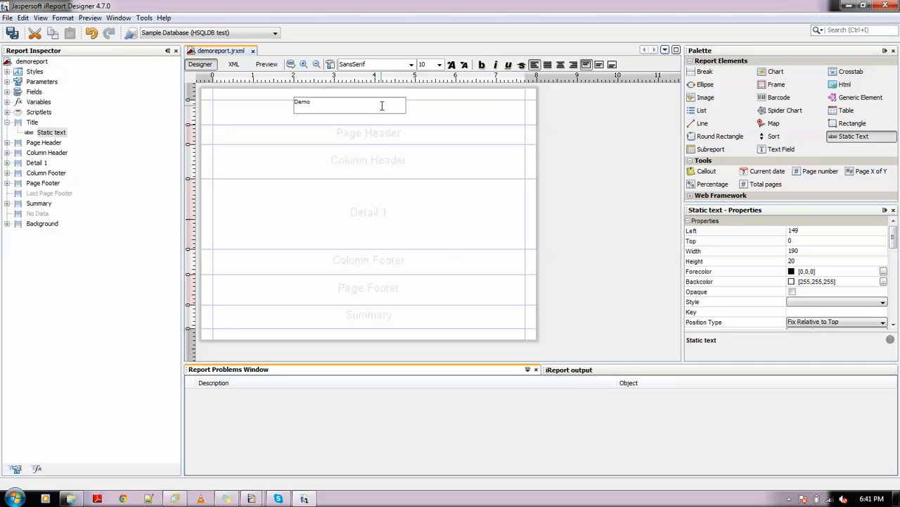
pyautogui.write('Report')
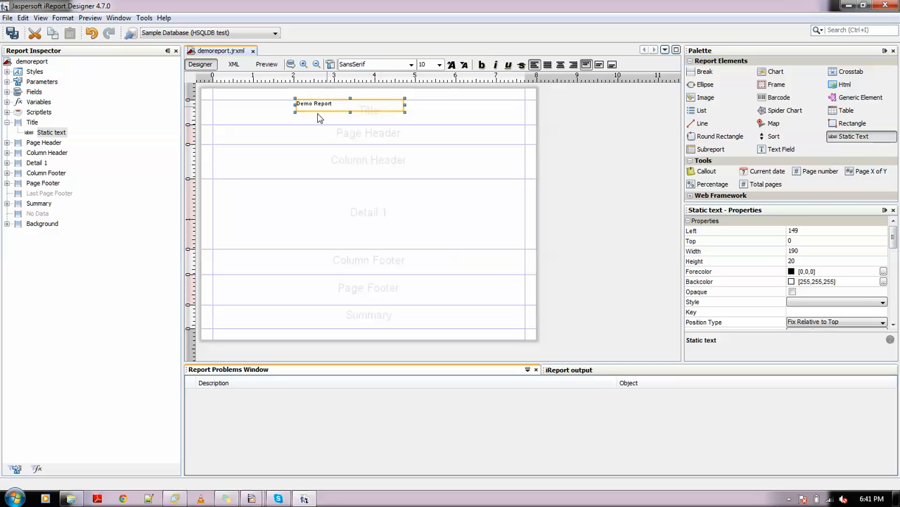
# Centre the Demo Report title, make it bold and enlarge it to 14 point.
pyautogui.click(560, 65)
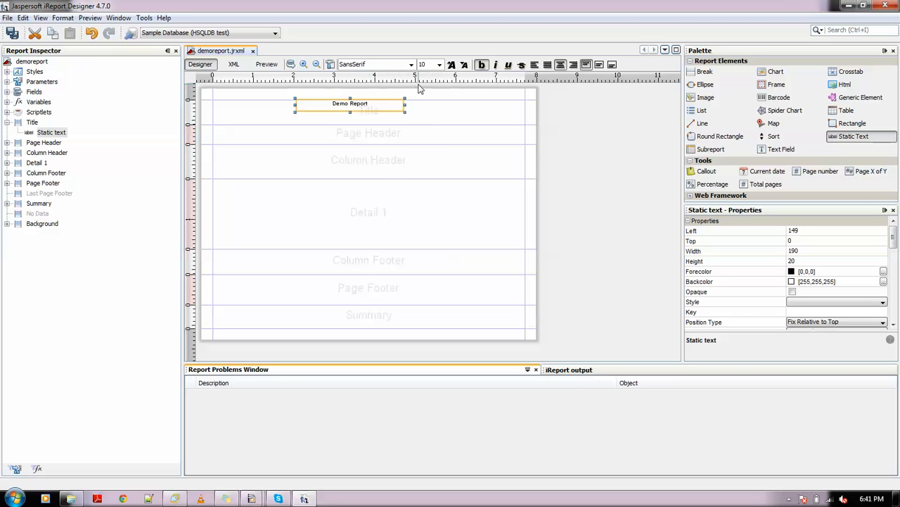
pyautogui.click(439, 64)
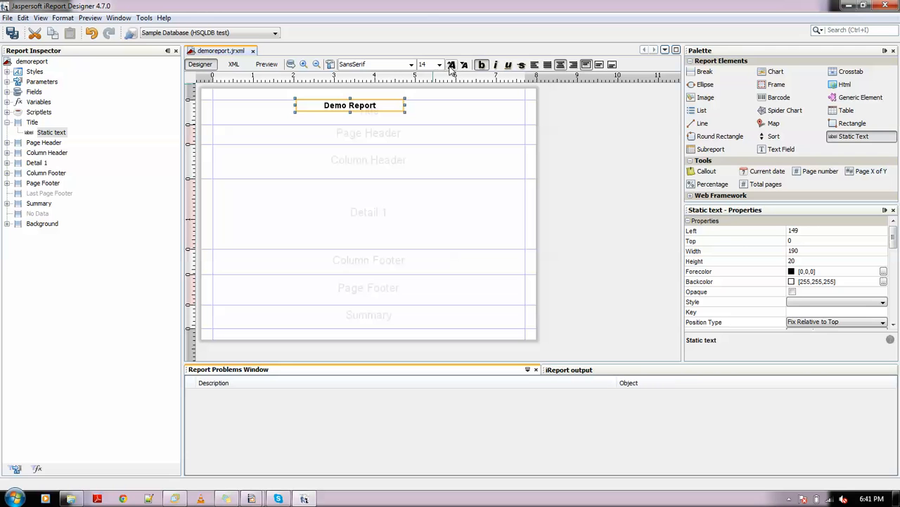
pyautogui.click(368, 132)
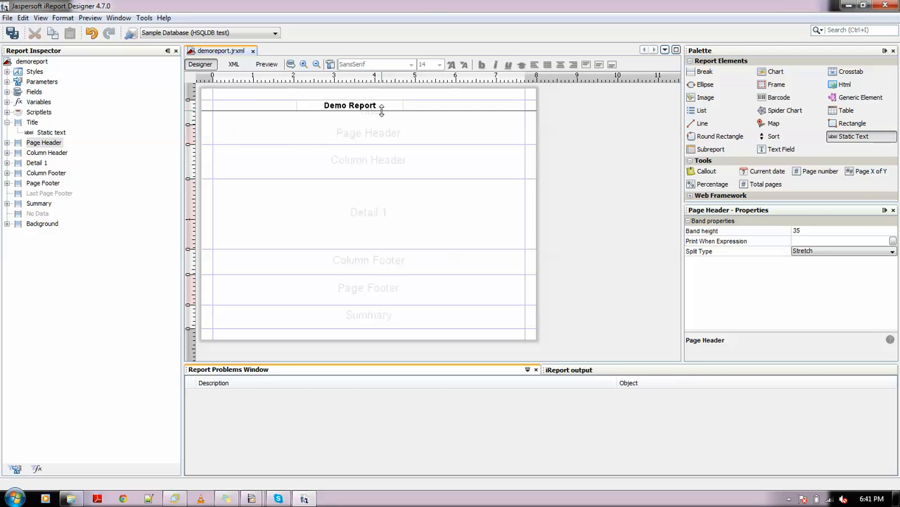
# Dismiss the query dialog unchanged and expand the Fields node listing ORDERID through SHIPCOUNTRY.
pyautogui.click(349, 104)
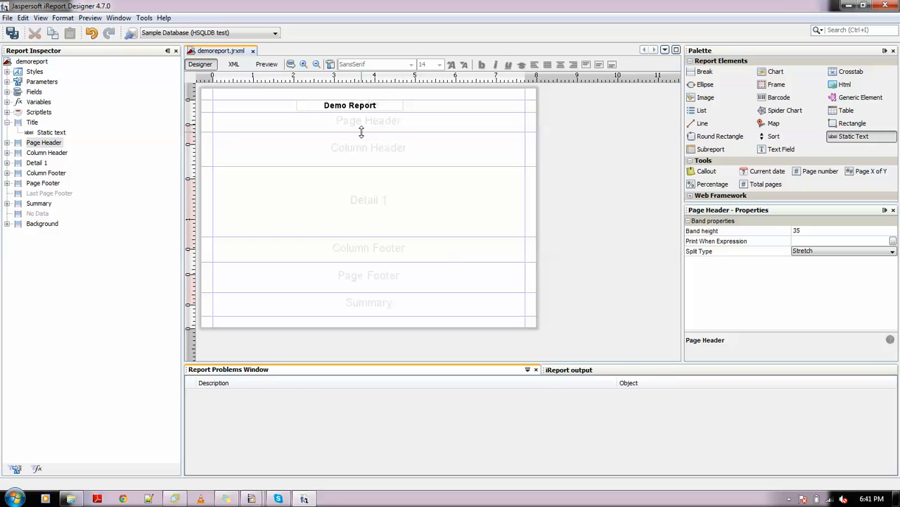
pyautogui.moveTo(266, 163)
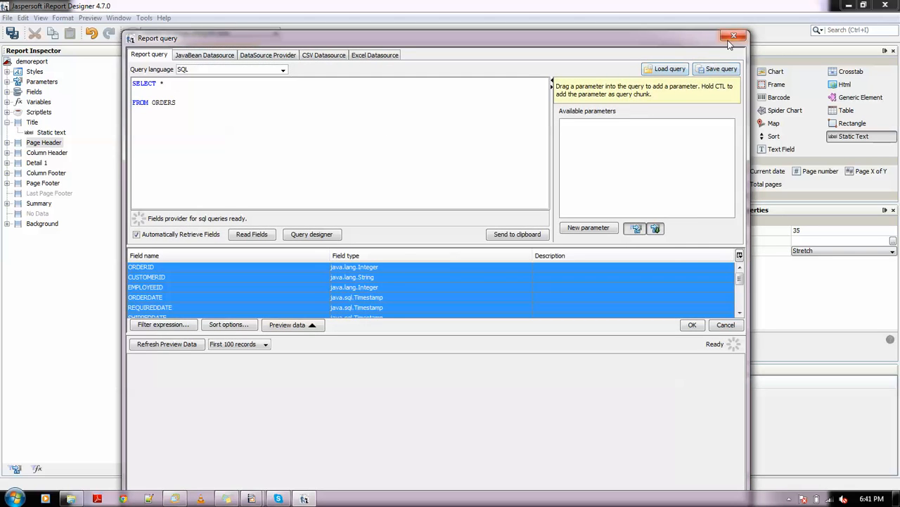
pyautogui.click(735, 37)
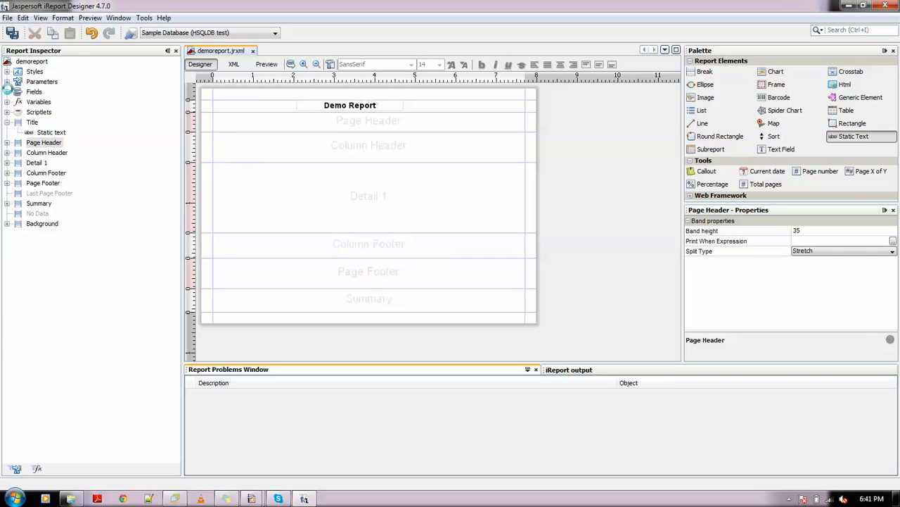
pyautogui.click(7, 91)
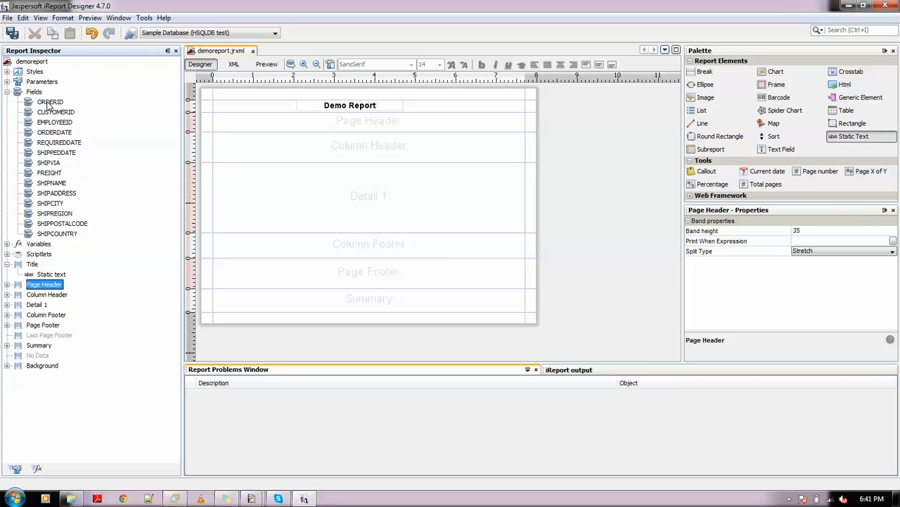
# Place ORDERID, SHIPVIA, FREIGHT, SHIPCITY, SHIPREGION and SHIPCOUNTRY in the Detail band with header labels.
pyautogui.click(51, 101)
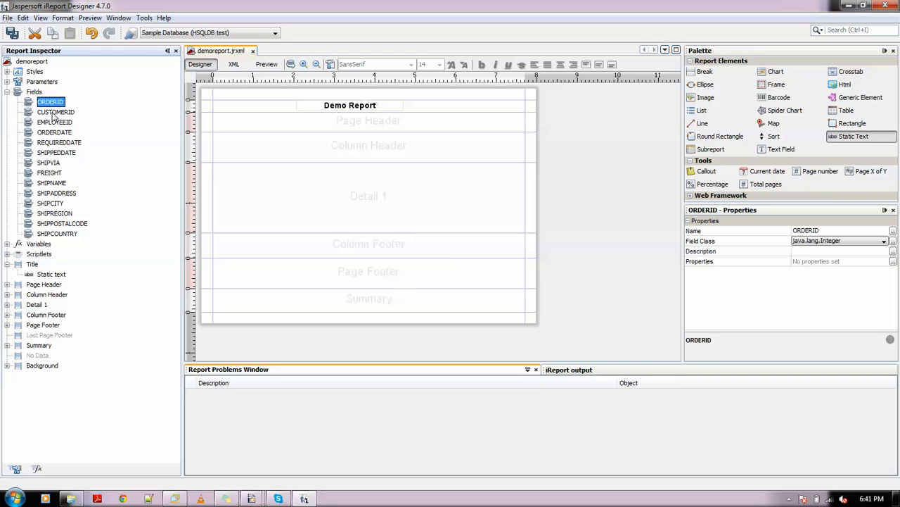
pyautogui.moveTo(55, 118)
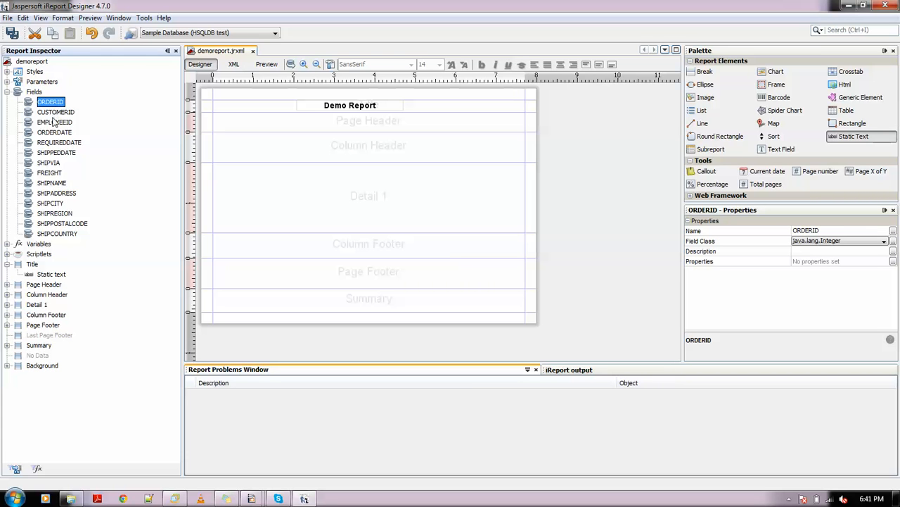
pyautogui.click(48, 163)
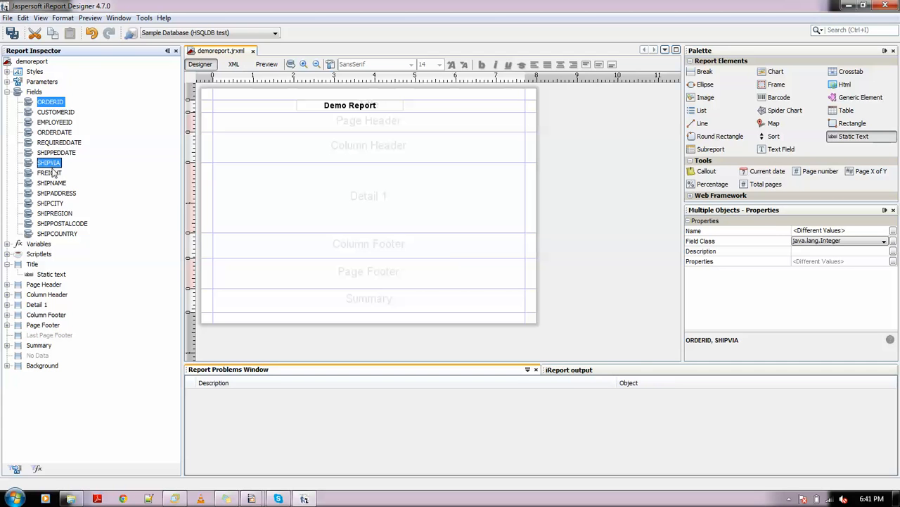
pyautogui.click(50, 172)
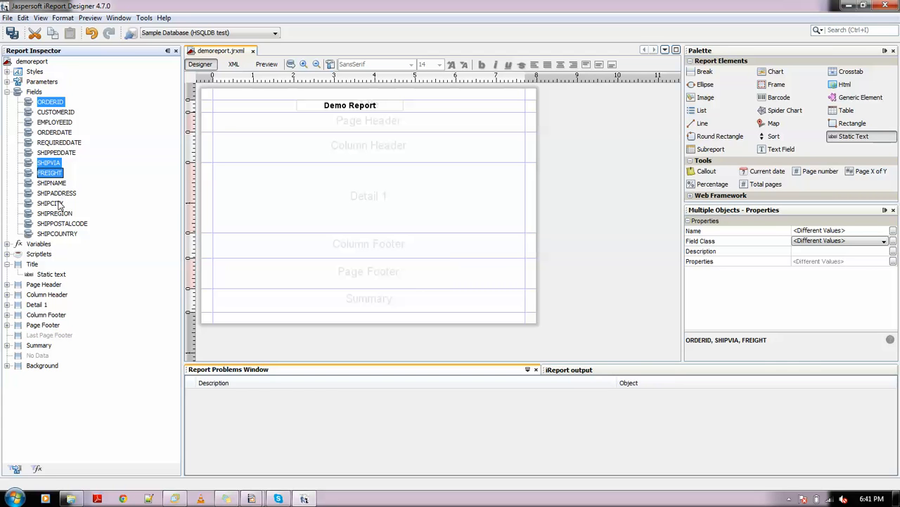
pyautogui.click(55, 213)
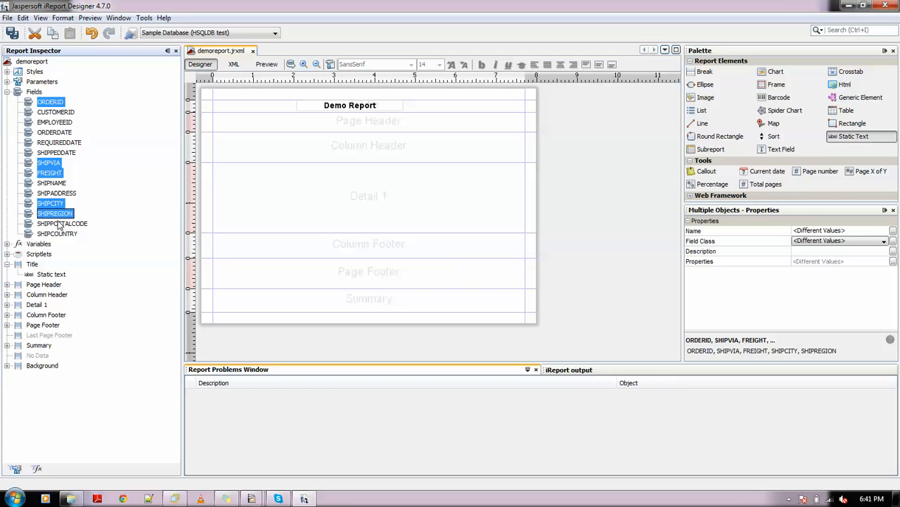
pyautogui.click(57, 234)
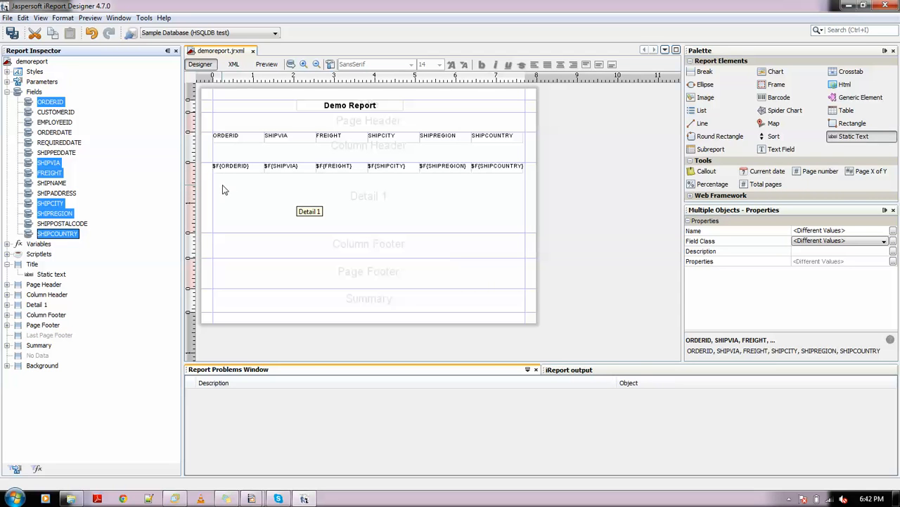
pyautogui.moveTo(241, 197)
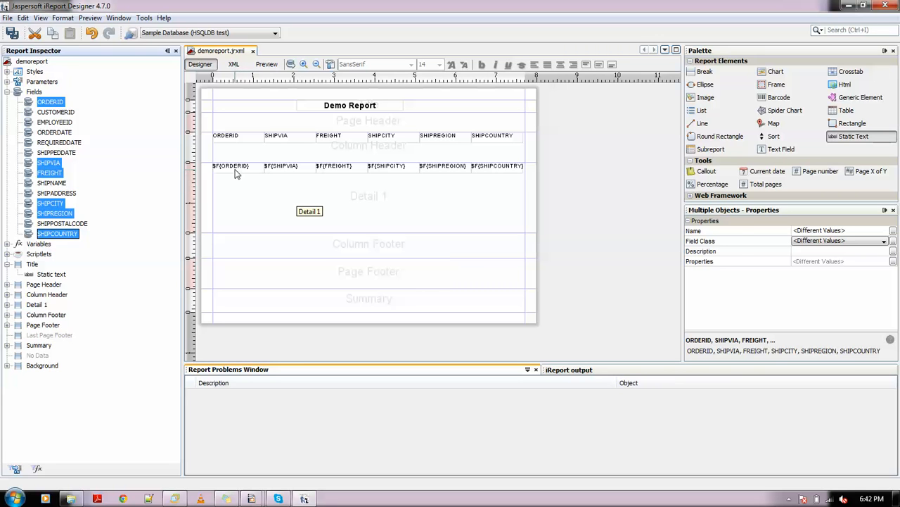
pyautogui.click(230, 166)
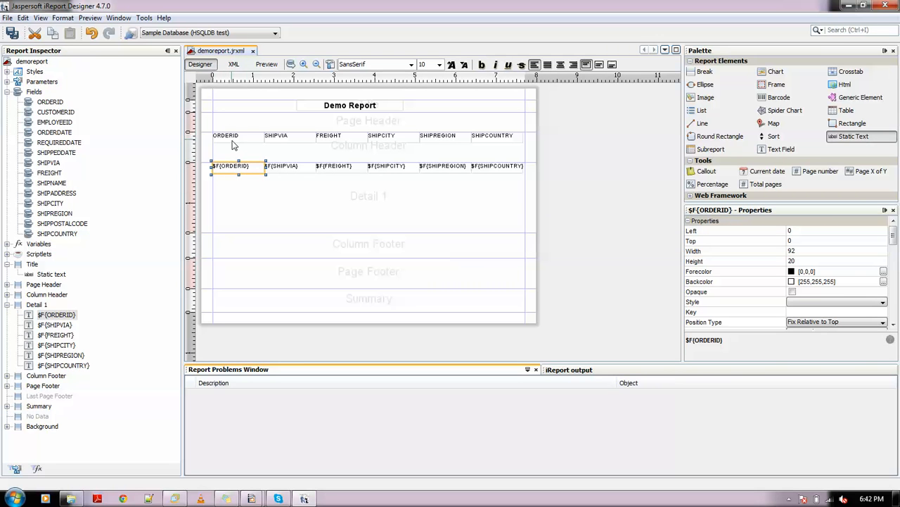
pyautogui.moveTo(233, 145)
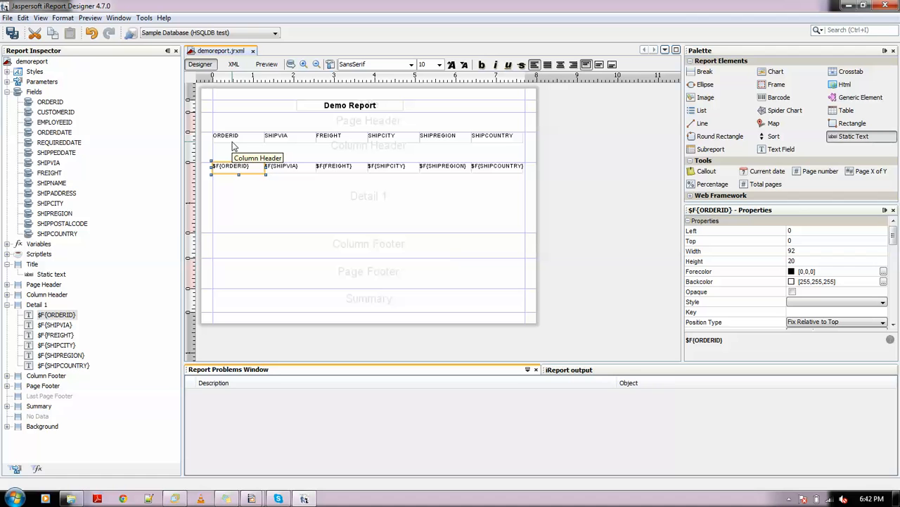
pyautogui.moveTo(217, 149)
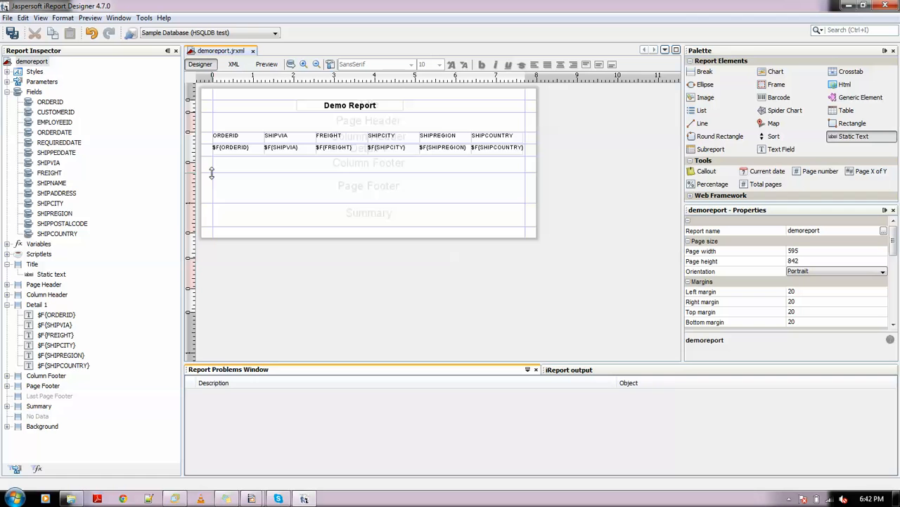
pyautogui.moveTo(213, 182)
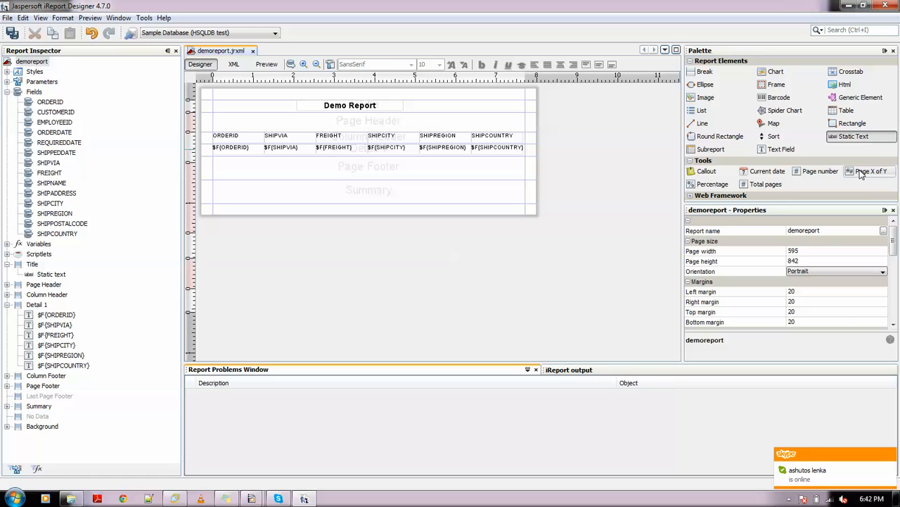
pyautogui.moveTo(345, 173)
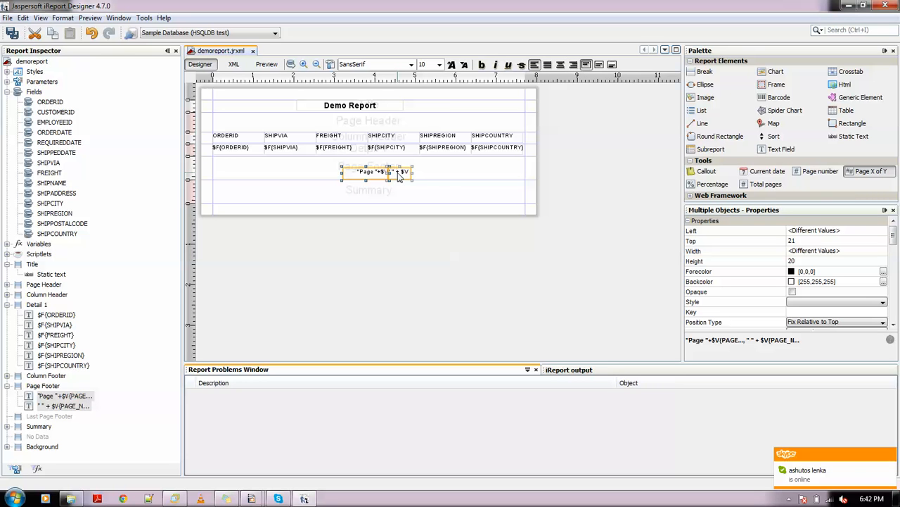
# Place the 'Page X of Y' counter centred in the Page Footer band.
pyautogui.moveTo(377, 171); pyautogui.dragTo(368, 166)
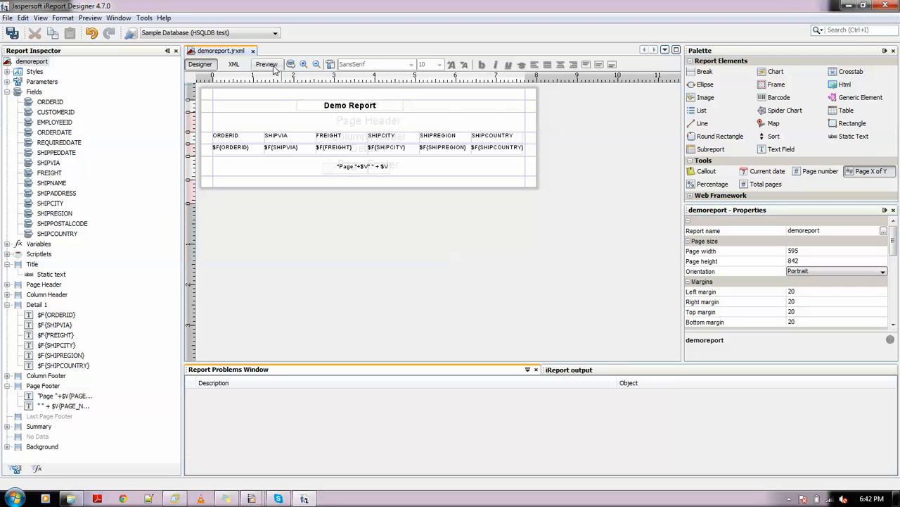
# Preview the filled report and scroll to the first page's 'Page 1 of 26' footer.
pyautogui.click(266, 64)
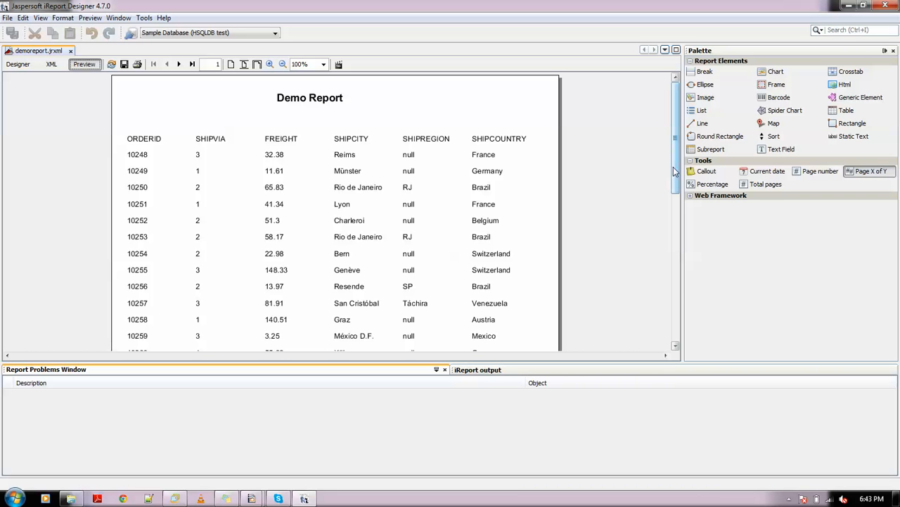
pyautogui.scroll(-3)
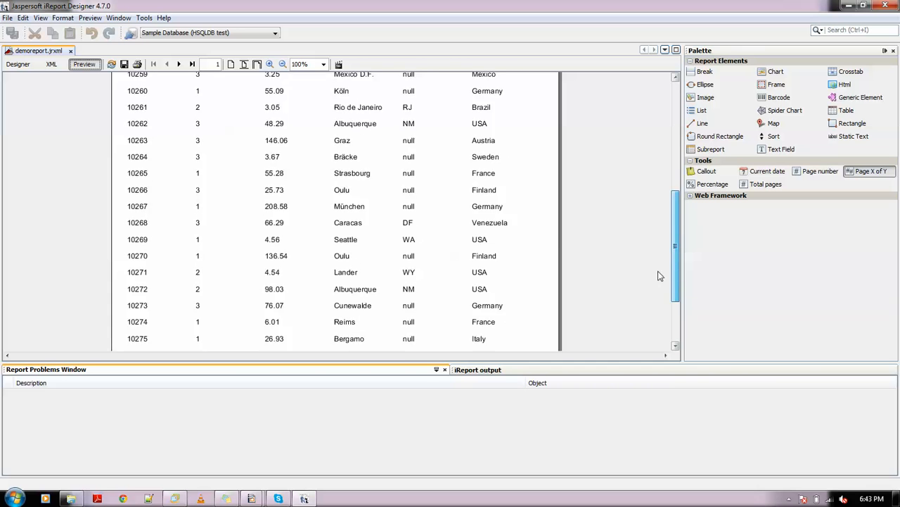
pyautogui.scroll(-3)
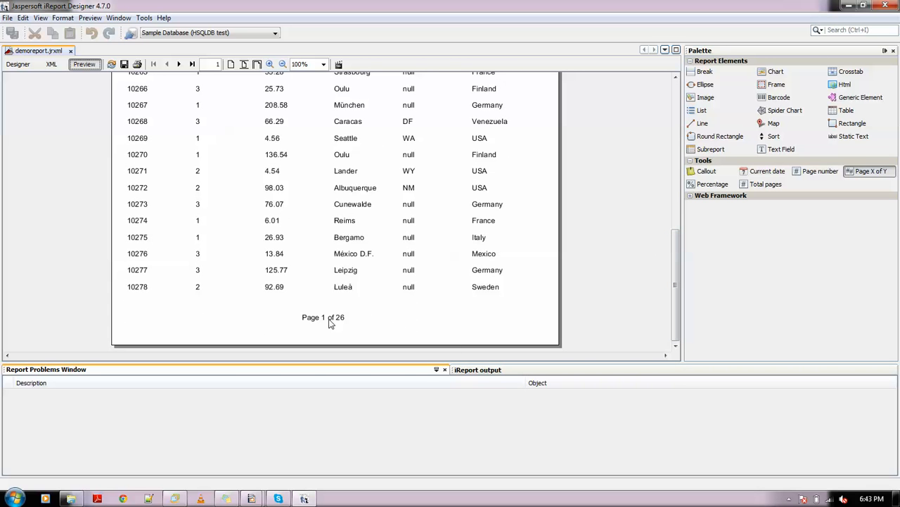
pyautogui.moveTo(663, 321)
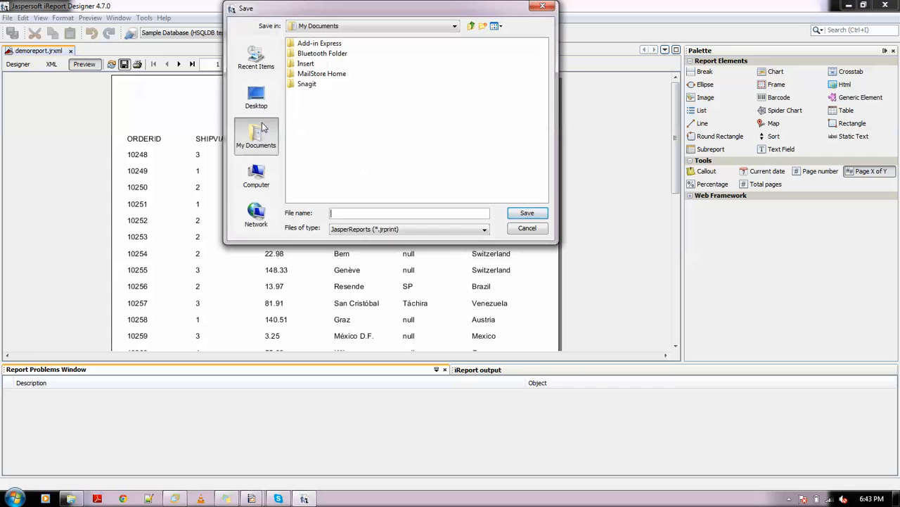
pyautogui.moveTo(359, 208)
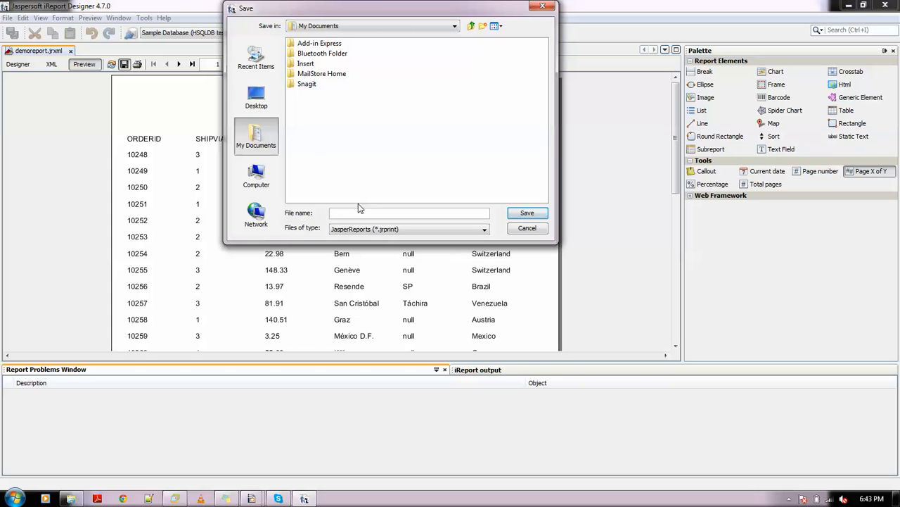
# Export the preview as a PDF named 'TestRu' into My Documents and return to design view.
pyautogui.click(484, 228)
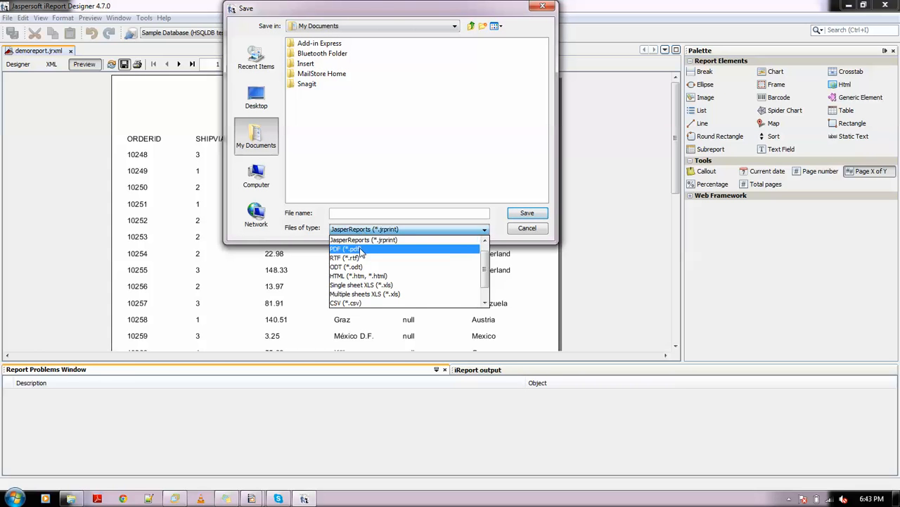
pyautogui.click(344, 248)
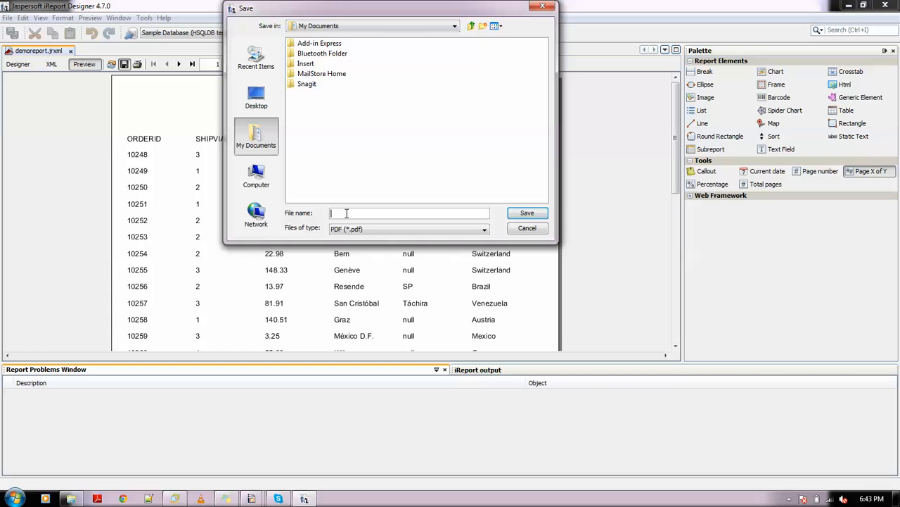
pyautogui.write('TestRu')
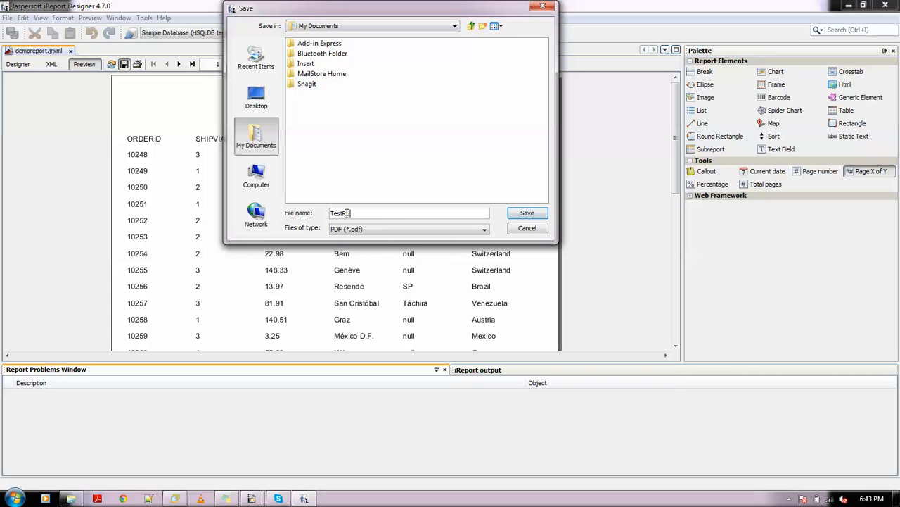
pyautogui.click(526, 213)
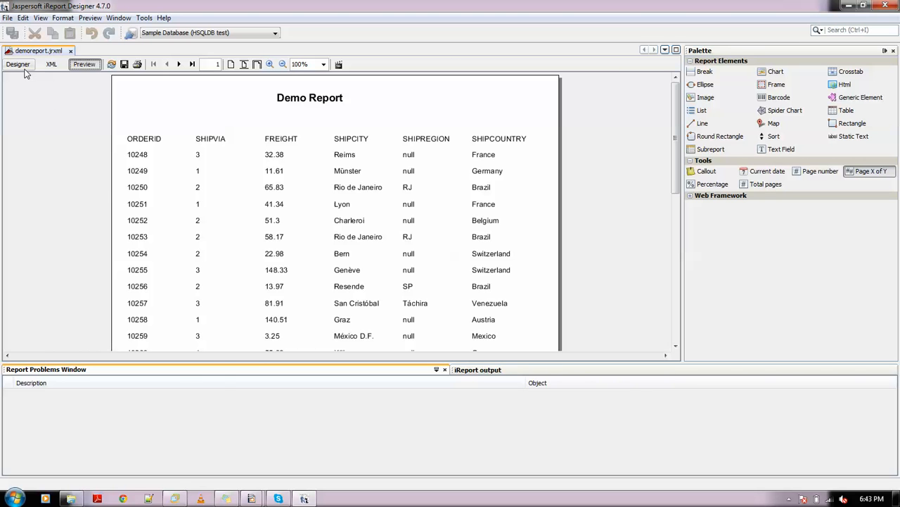
pyautogui.click(18, 65)
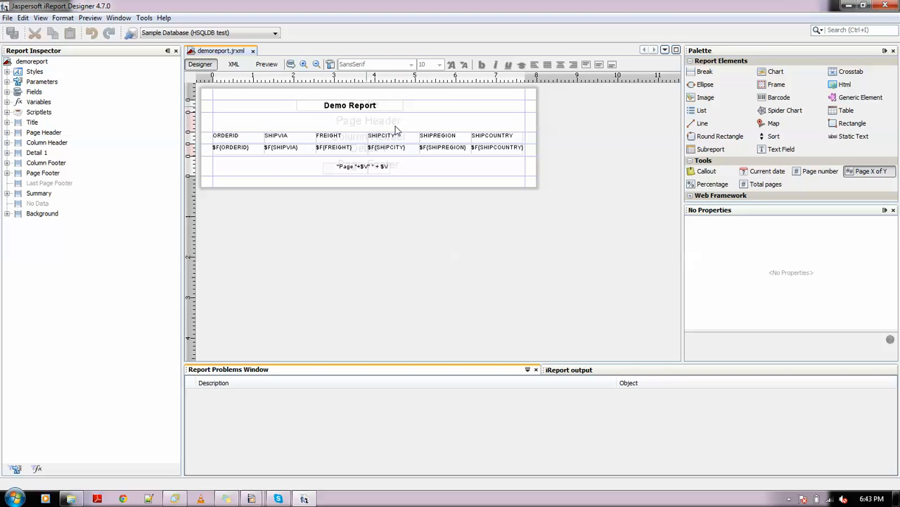
pyautogui.moveTo(274, 139)
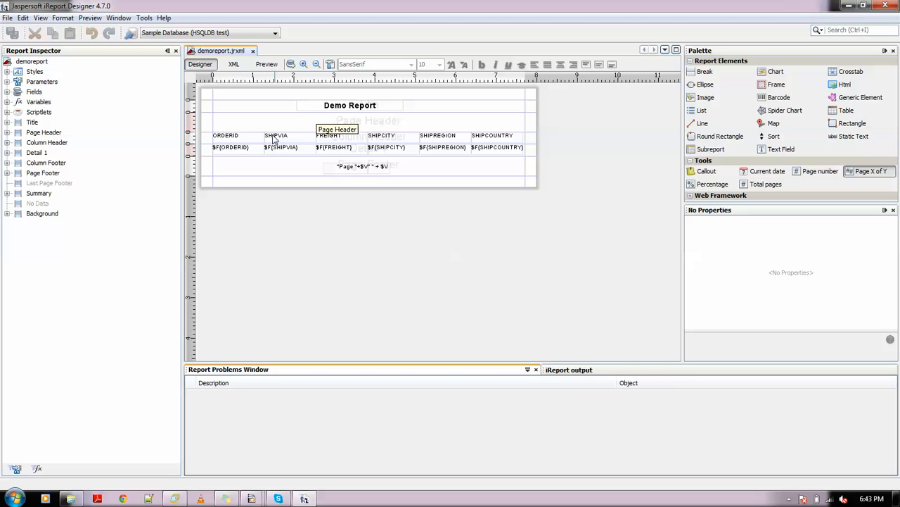
pyautogui.moveTo(301, 148)
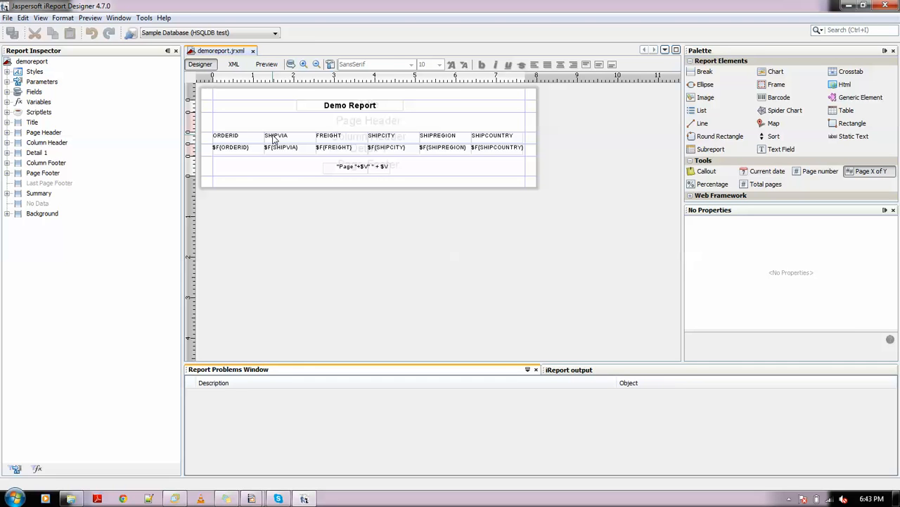
pyautogui.moveTo(321, 185)
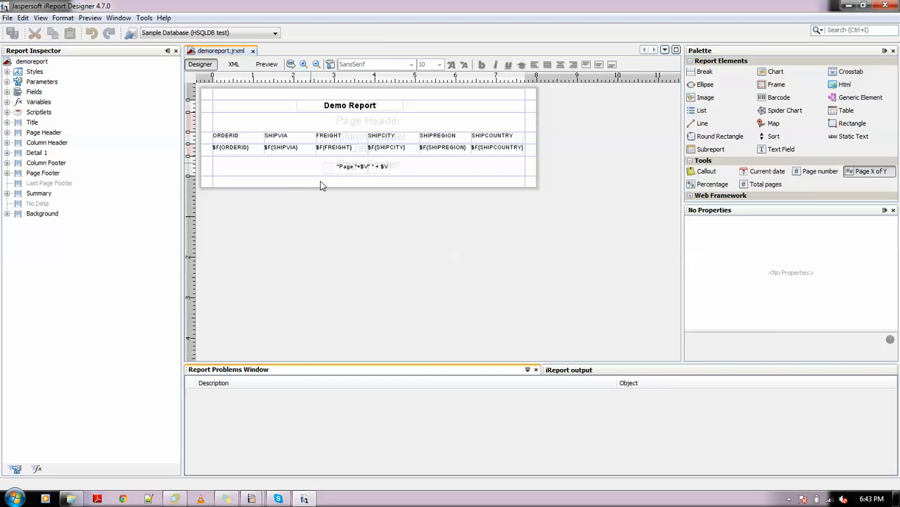
pyautogui.moveTo(284, 141)
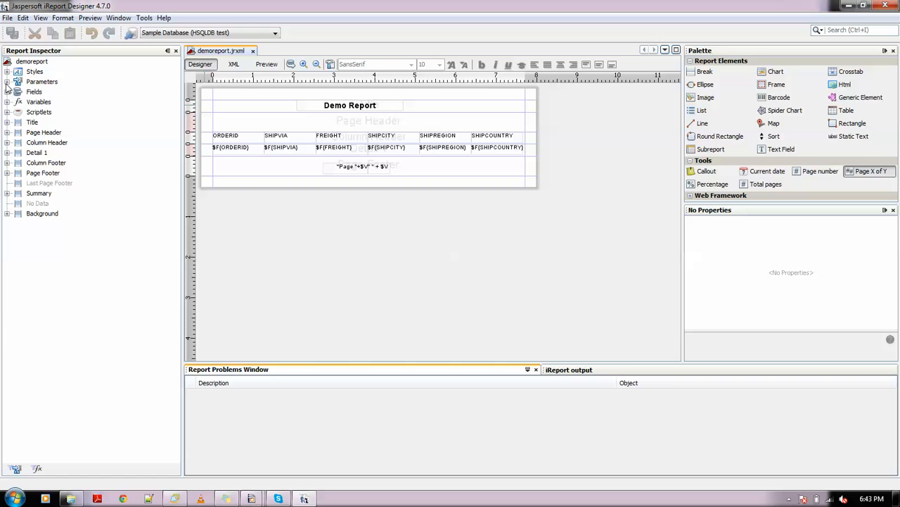
# Expand the Parameters node to list built-in parameters such as REPORT_CONTEXT and FILTER.
pyautogui.click(7, 82)
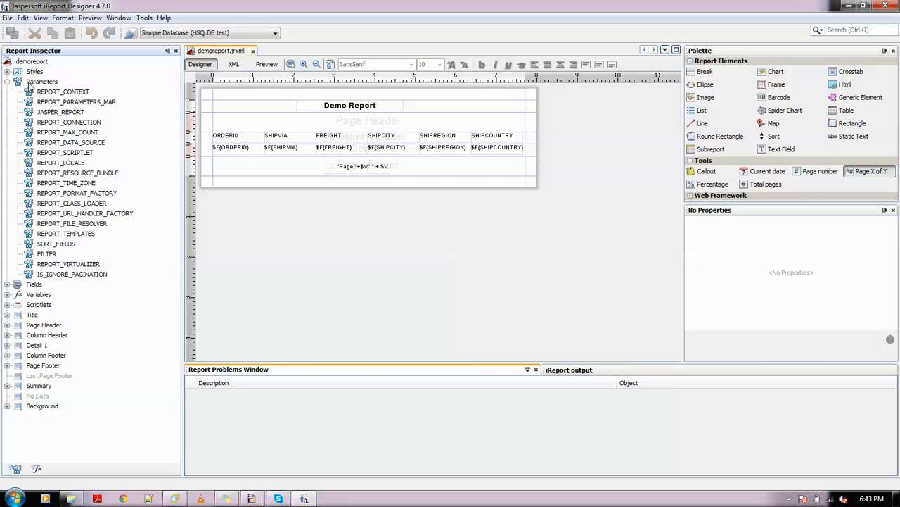
# Add a ShipVia parameter of class java.lang.Integer with a 'filter for shipvia' description.
pyautogui.rightClick(42, 82)
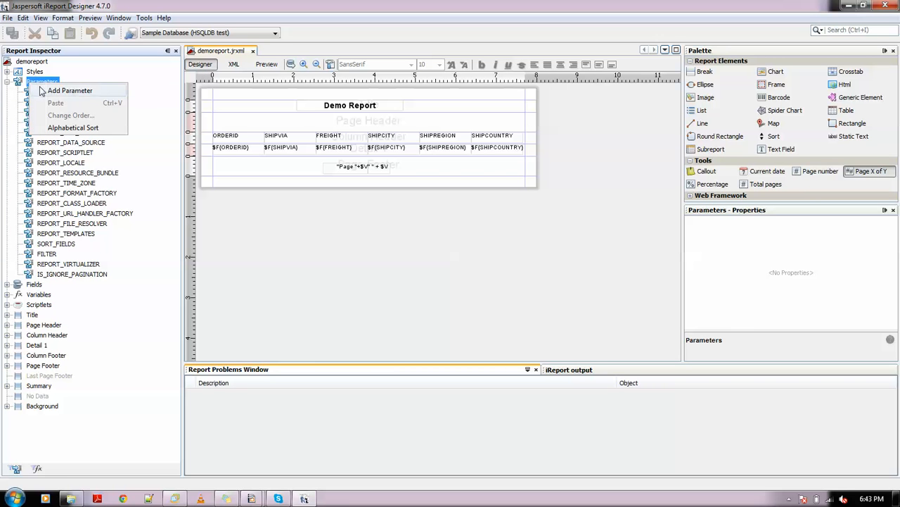
pyautogui.click(70, 90)
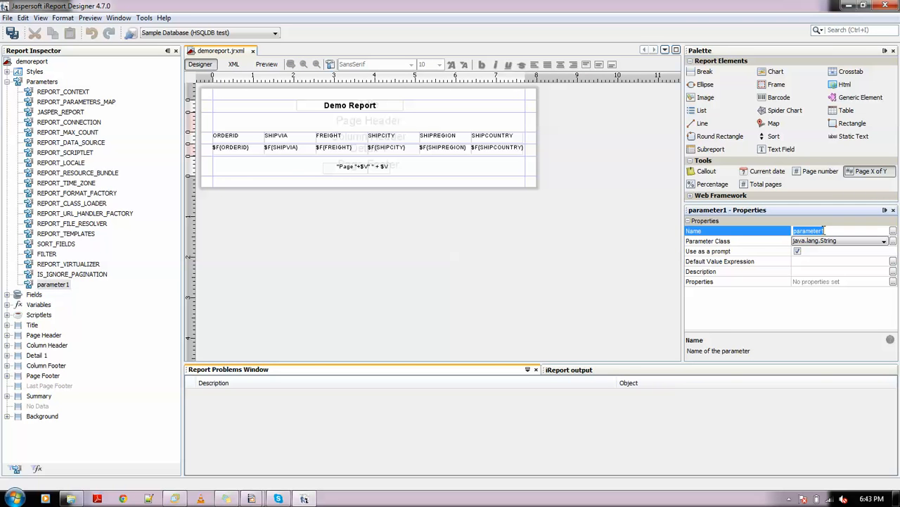
pyautogui.write('Shi')
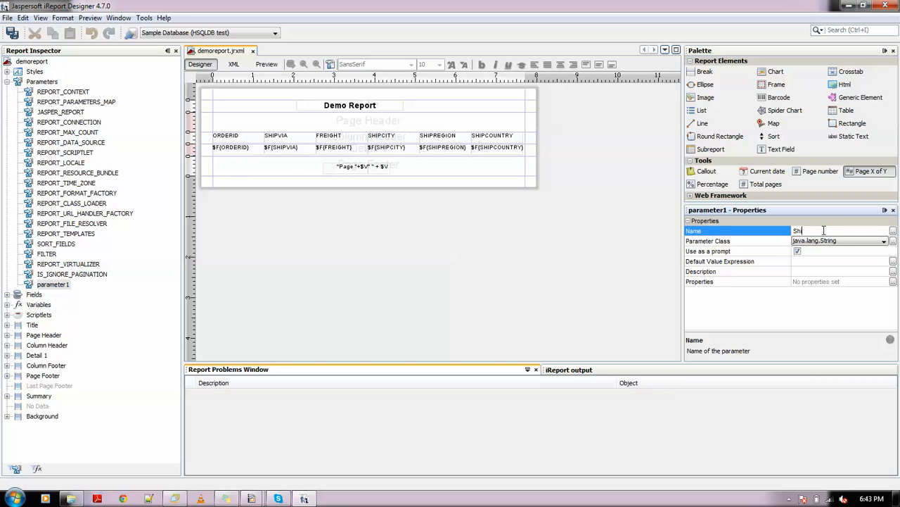
pyautogui.write('pVI')
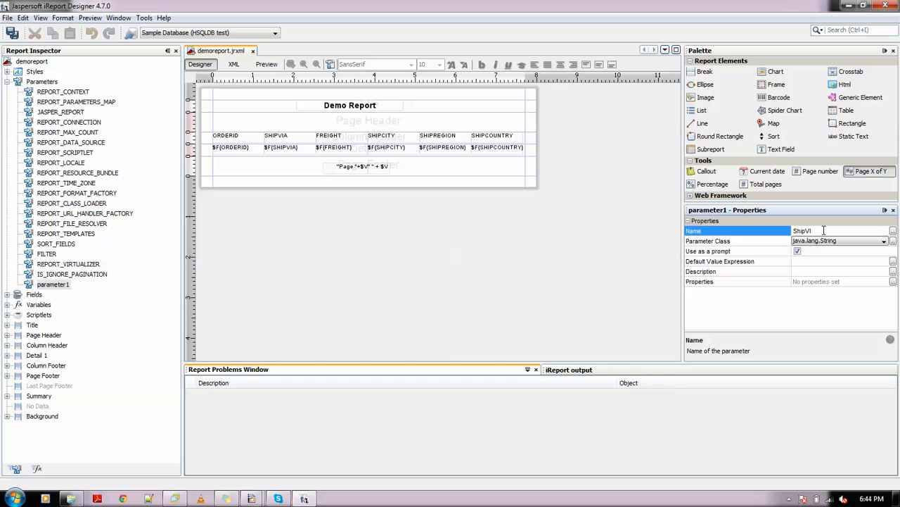
pyautogui.write('a')
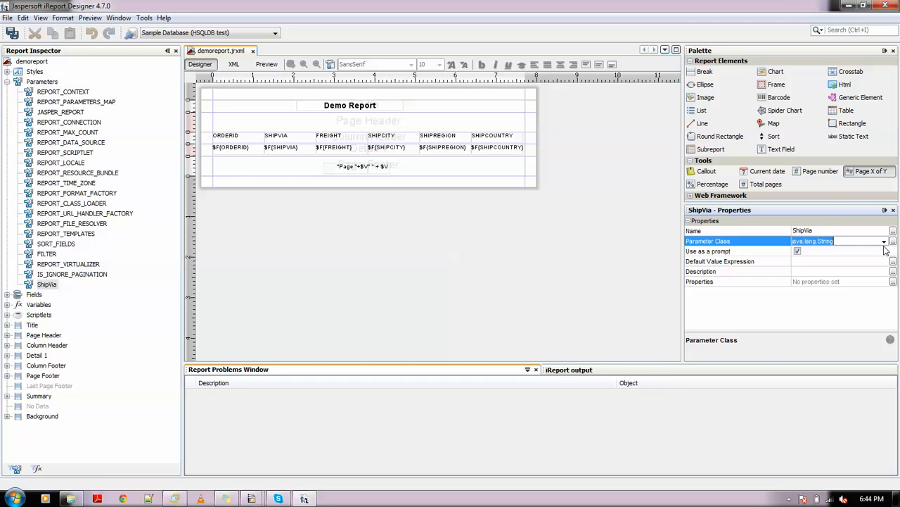
pyautogui.click(884, 241)
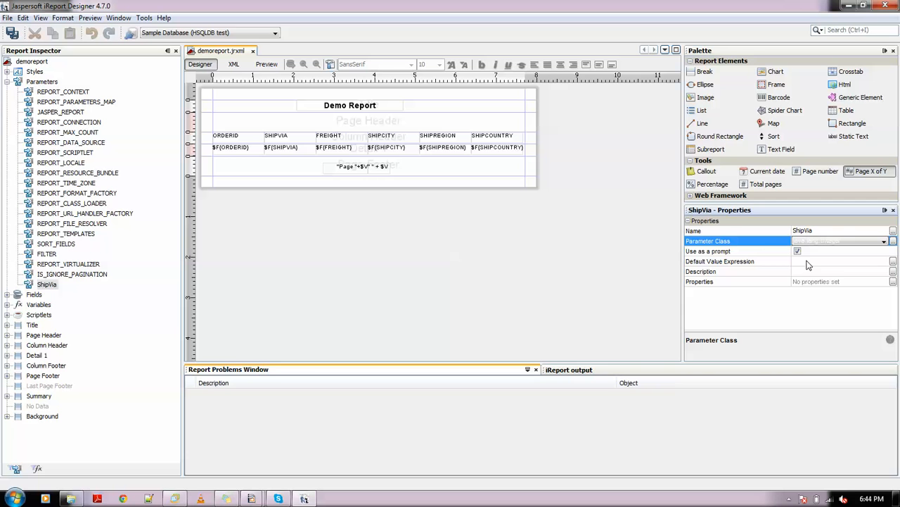
pyautogui.moveTo(808, 273)
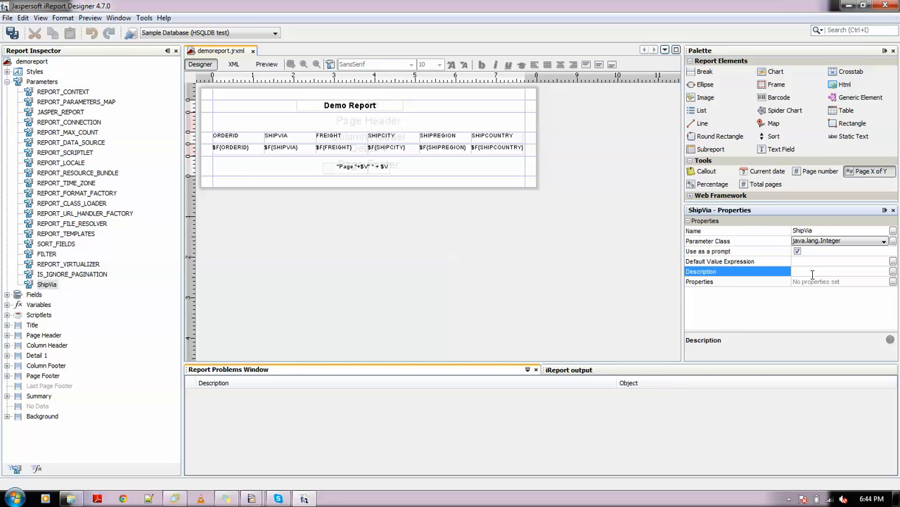
pyautogui.write('This is a filter')
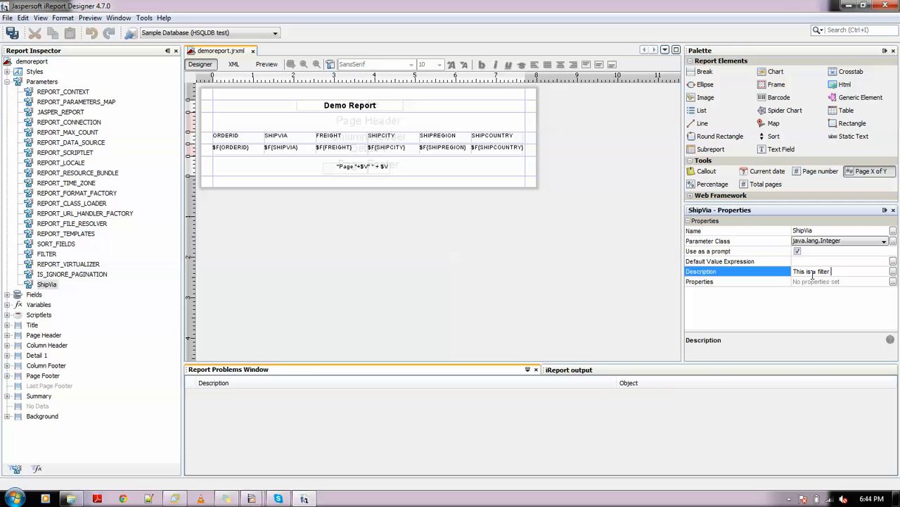
pyautogui.write('for sh')
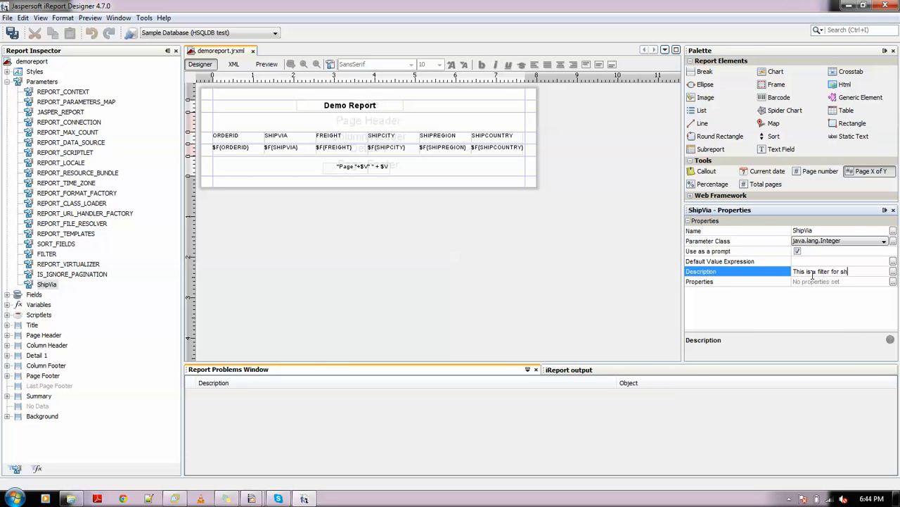
pyautogui.write('ipvia')
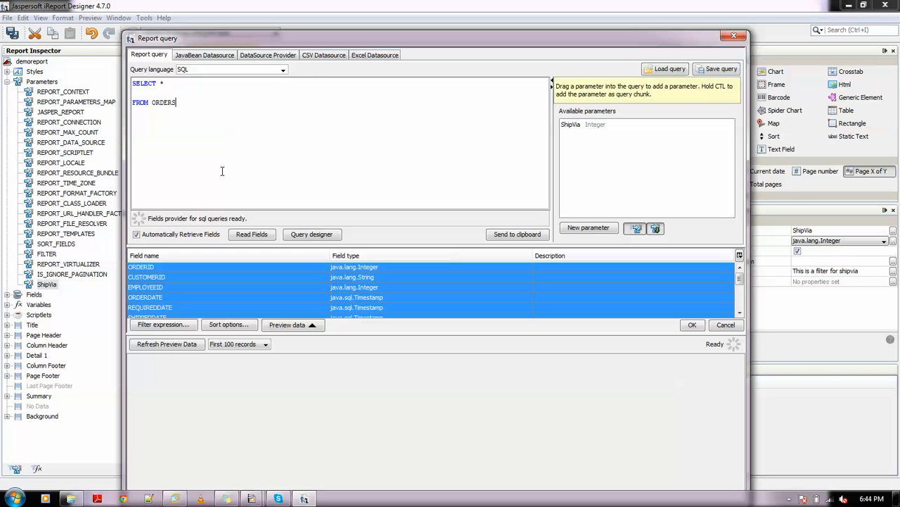
# Extend the query with WHERE SHIPVIA = $P{ShipVia} and apply it.
pyautogui.write('Wh')
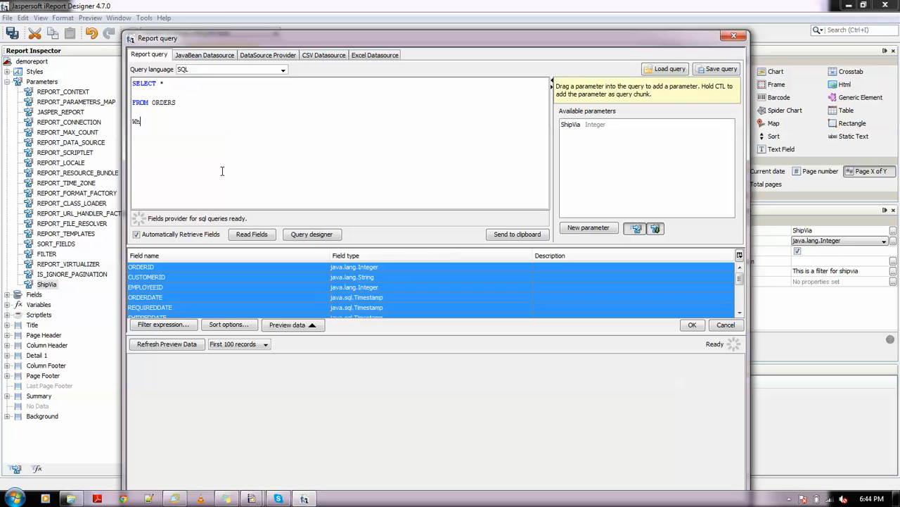
pyautogui.press('BackSpace')
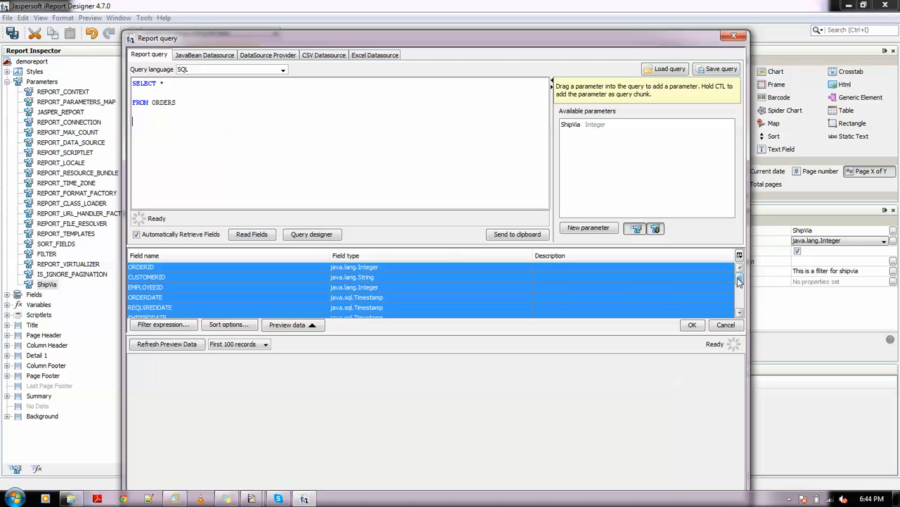
pyautogui.scroll(-3)
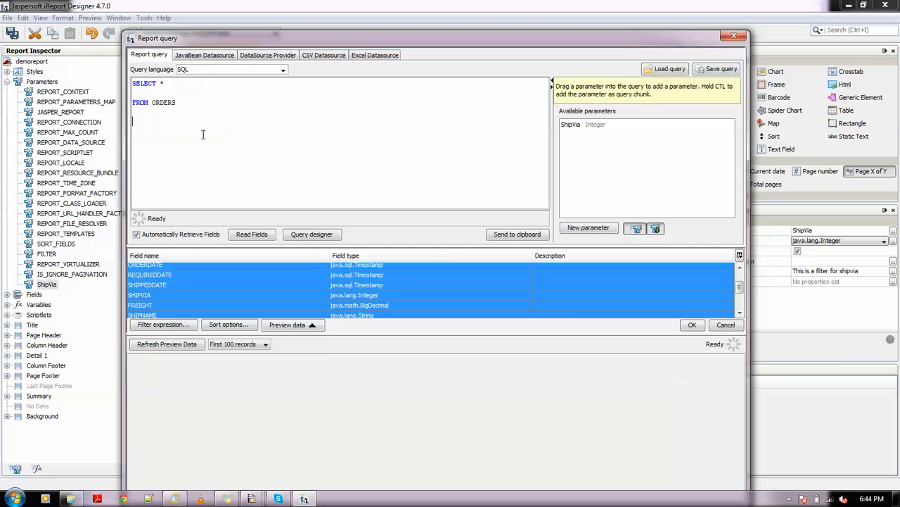
pyautogui.write('WHERE')
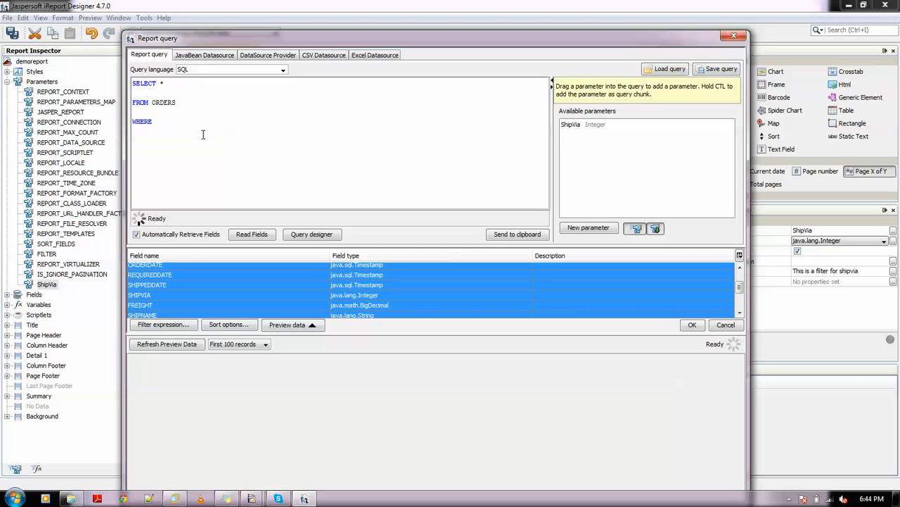
pyautogui.write('SHIP')
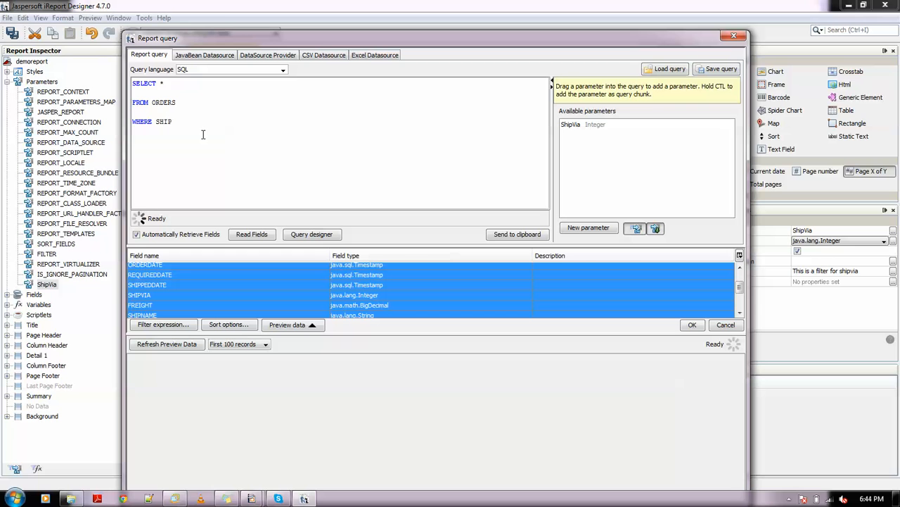
pyautogui.write('PVIA = $P{ShipVia')
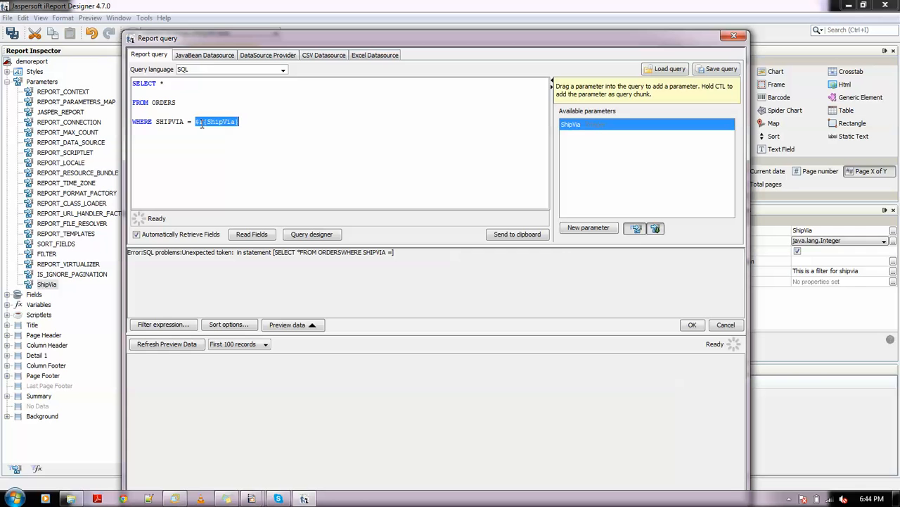
pyautogui.click(251, 233)
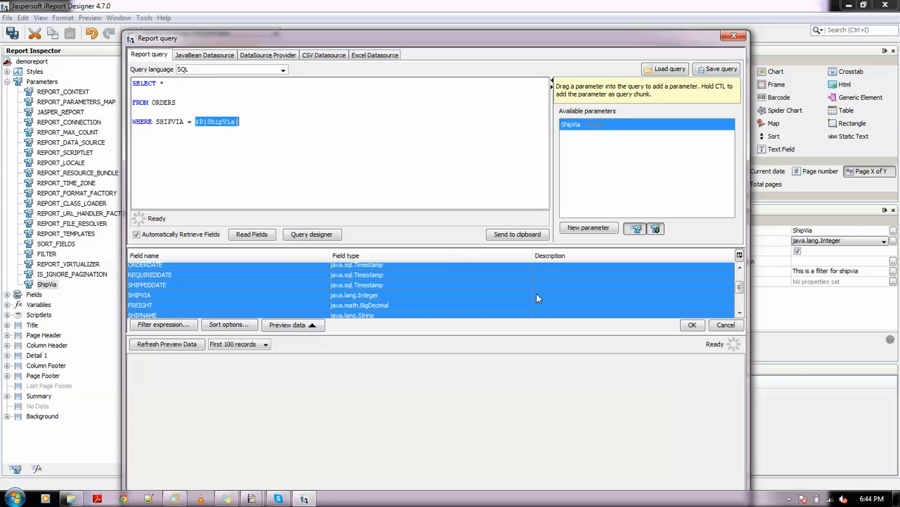
pyautogui.click(693, 324)
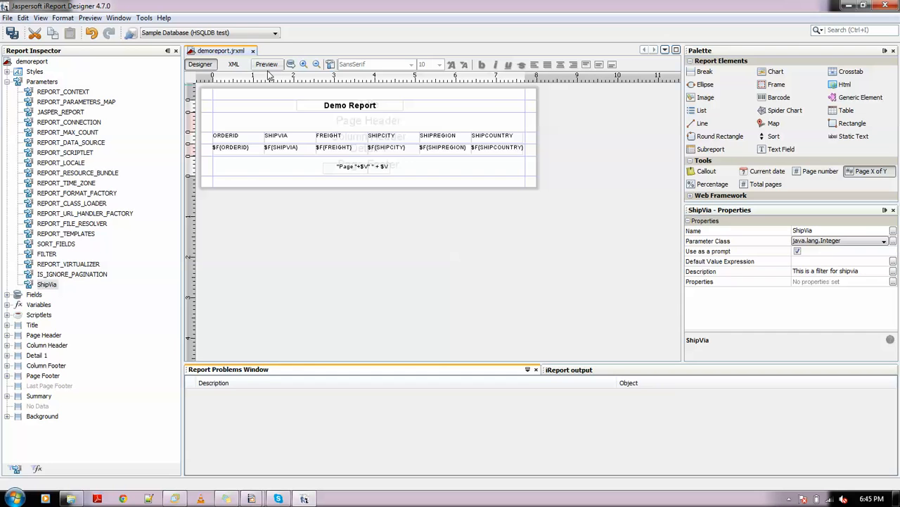
# Preview the report with ShipVia set to 2 so only SHIPVIA 2 orders appear.
pyautogui.click(265, 65)
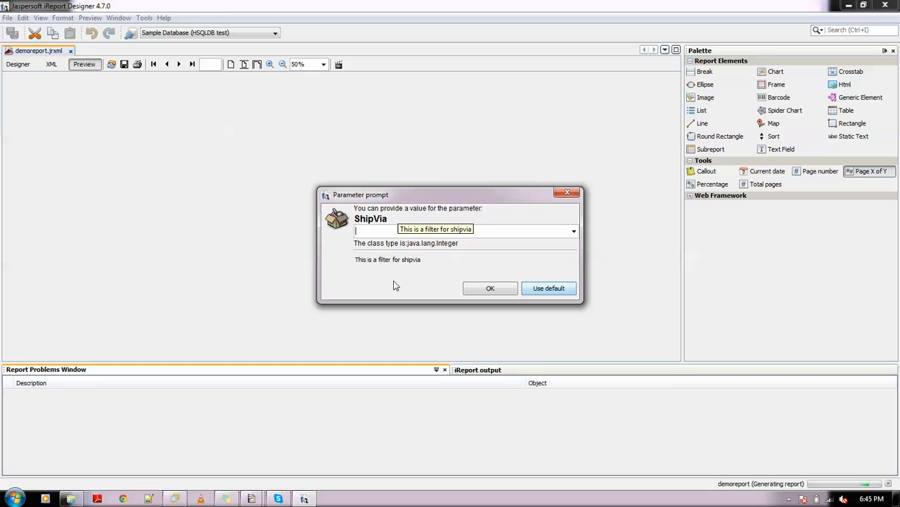
pyautogui.write('2')
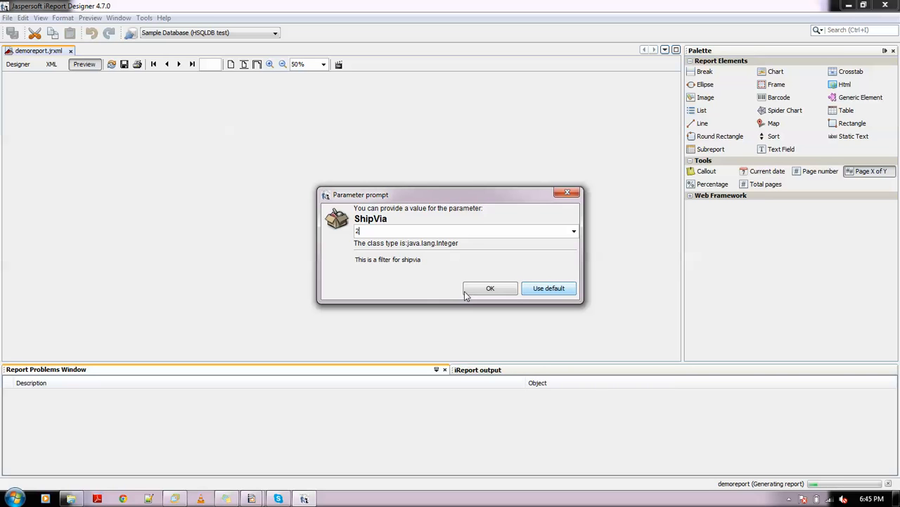
pyautogui.click(489, 287)
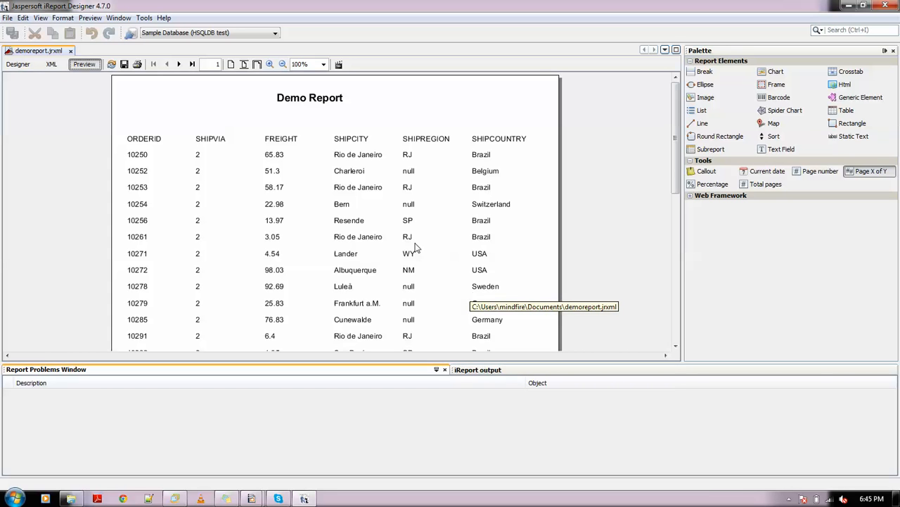
pyautogui.moveTo(670, 211)
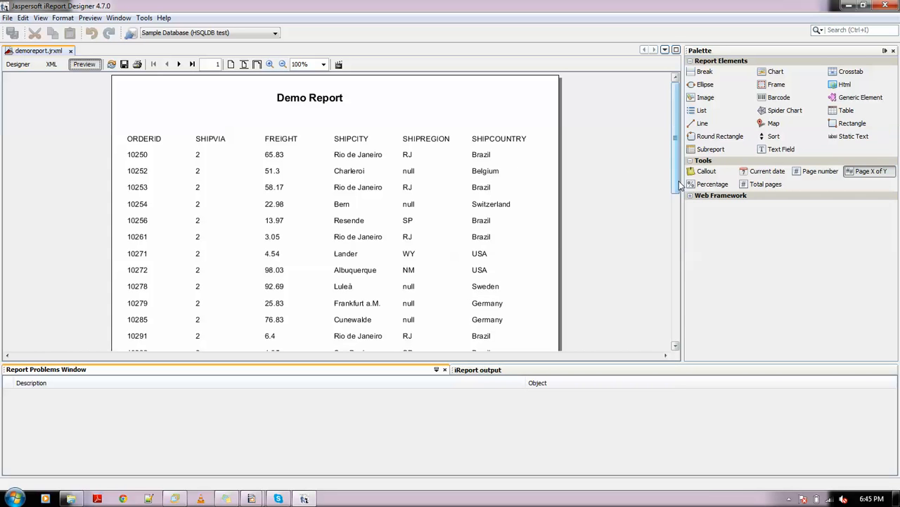
pyautogui.scroll(-3)
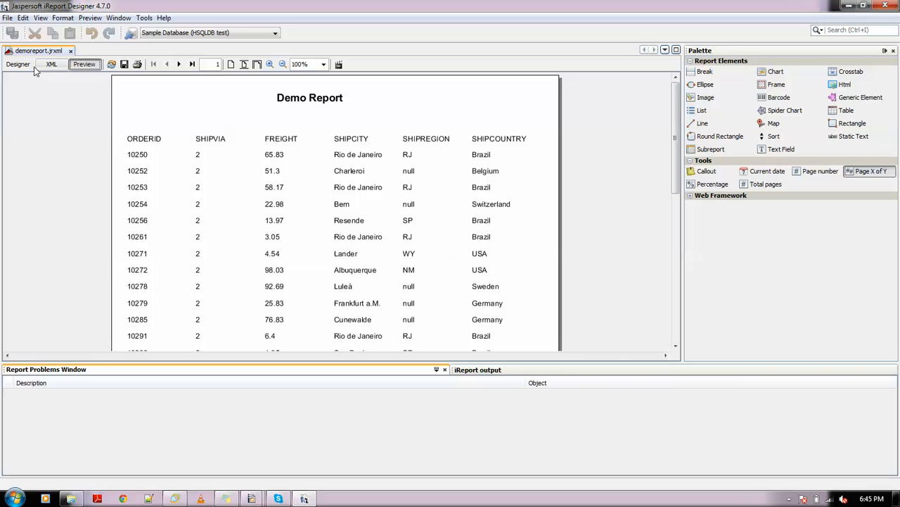
pyautogui.moveTo(17, 65)
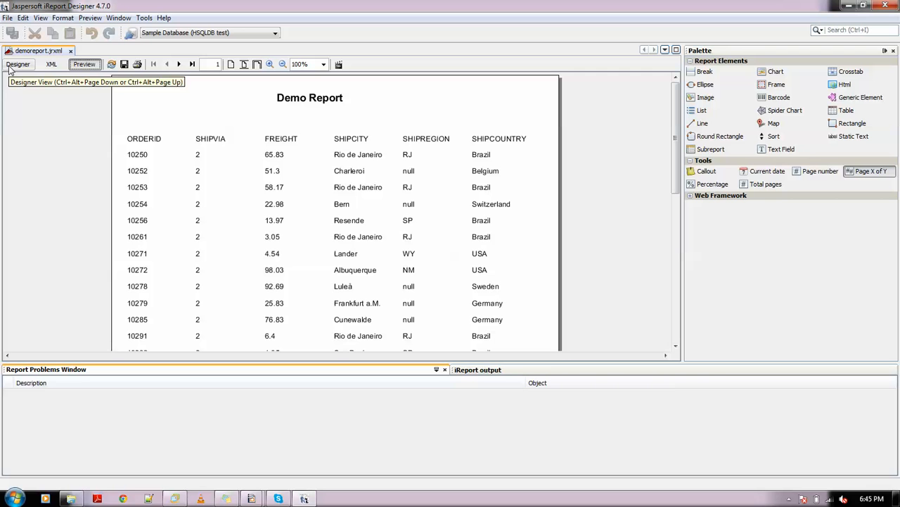
# Return from the preview to the Demo Report design layout.
pyautogui.click(16, 65)
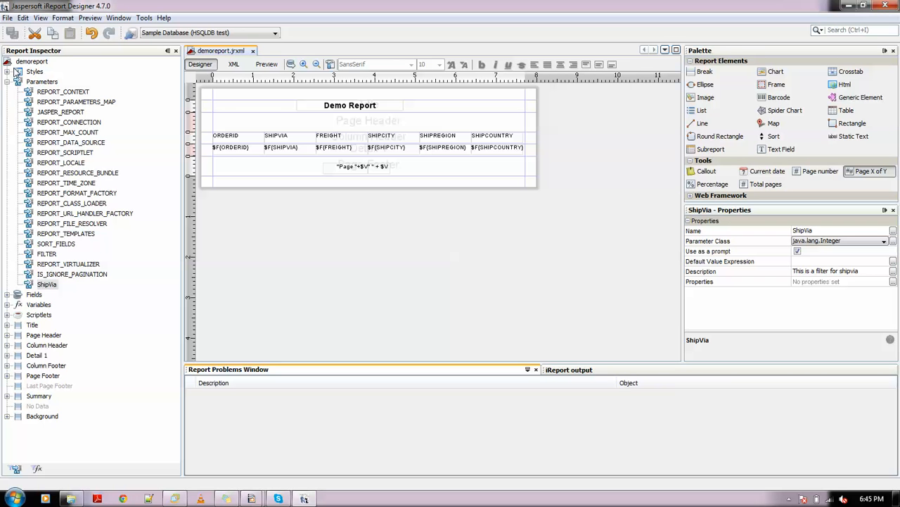
pyautogui.moveTo(119, 342)
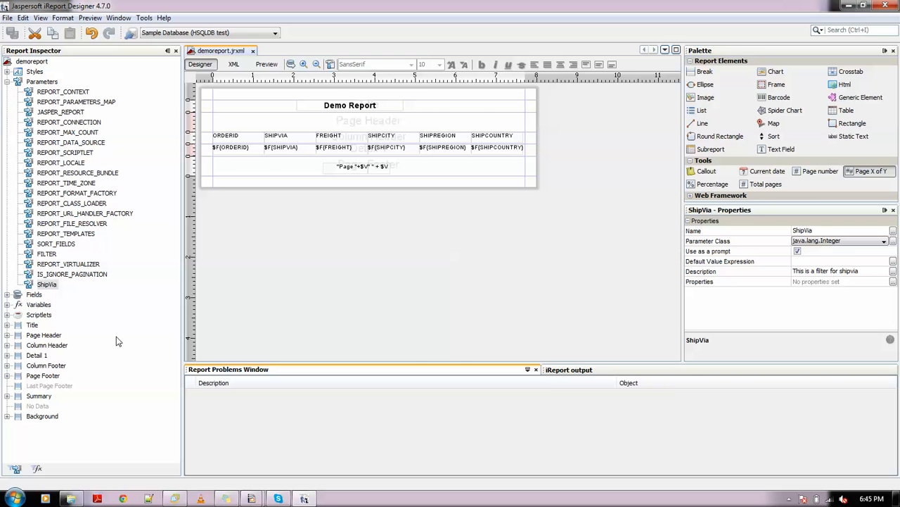
pyautogui.moveTo(161, 259)
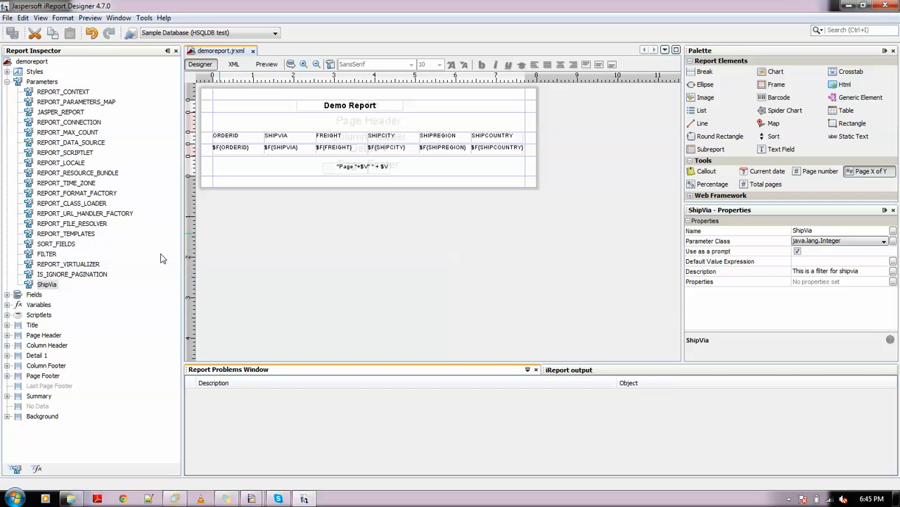
pyautogui.moveTo(551, 220)
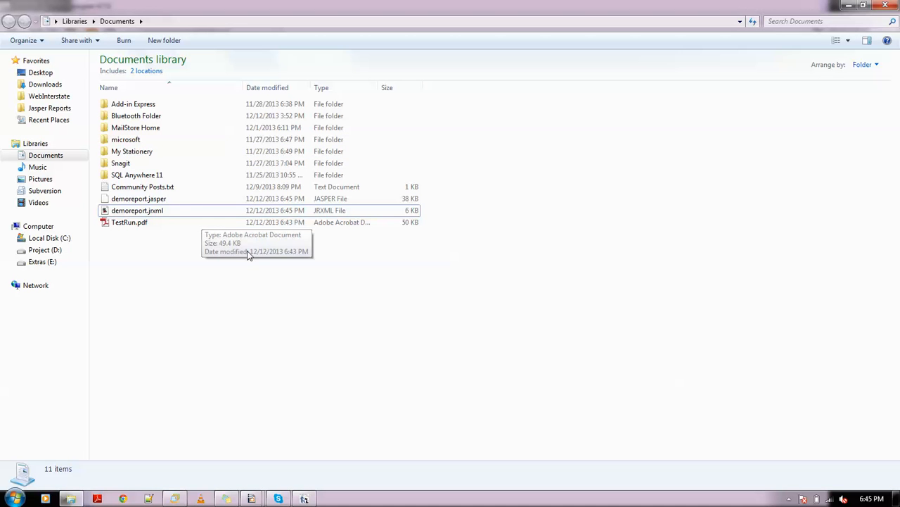
pyautogui.moveTo(137, 211)
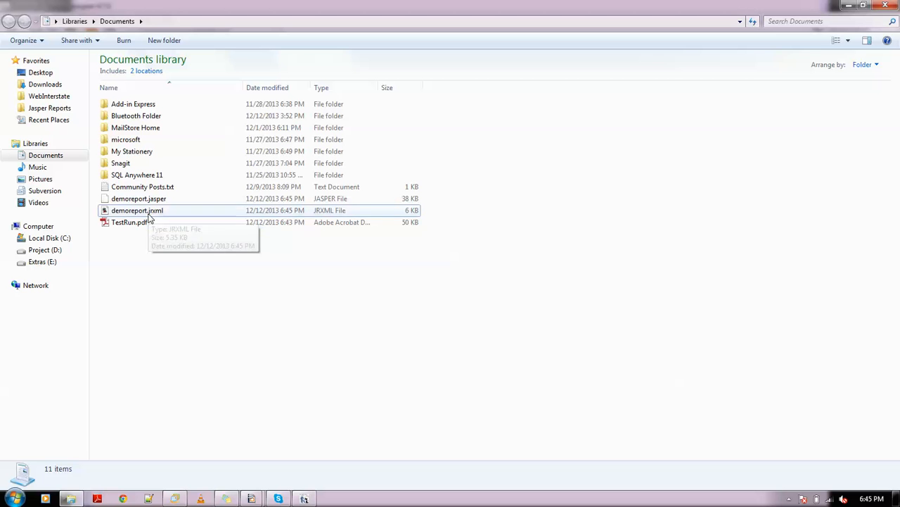
pyautogui.moveTo(869, 35)
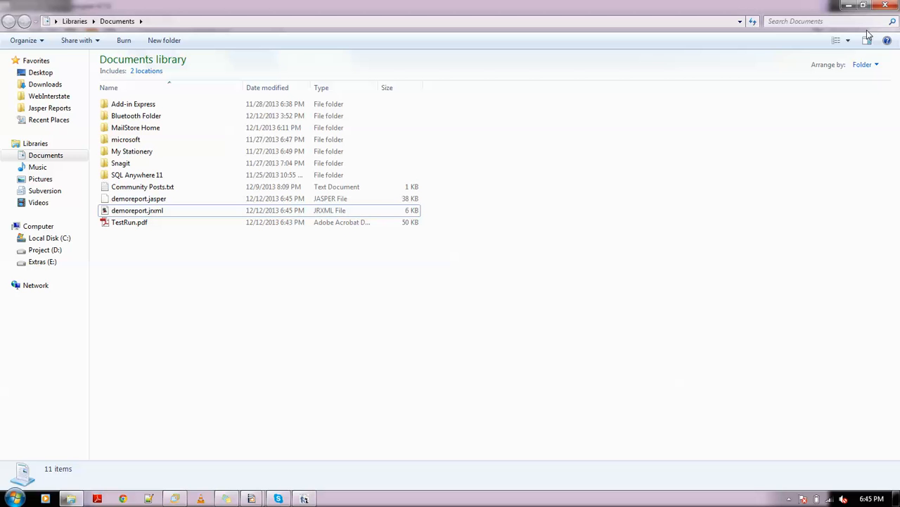
# Show Documents as large icons and check demoreport.jrxml and demoreport.jasper details.
pyautogui.click(848, 39)
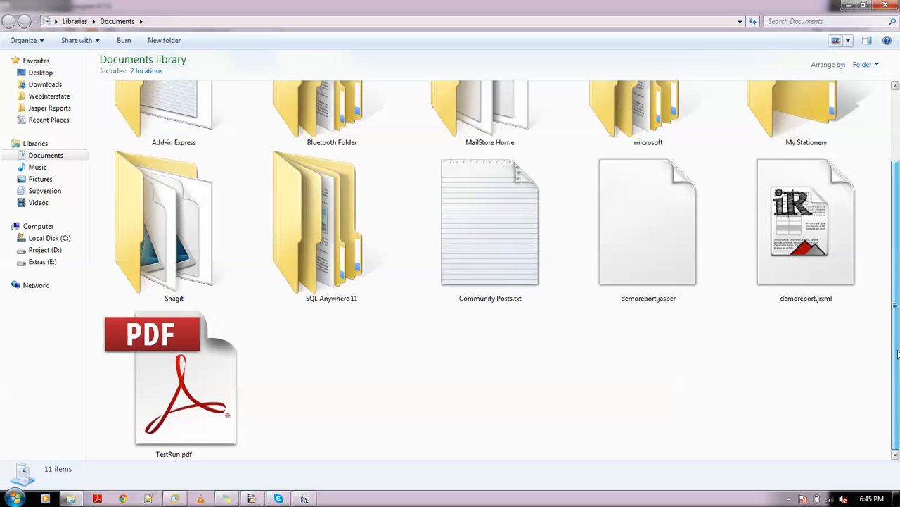
pyautogui.click(806, 222)
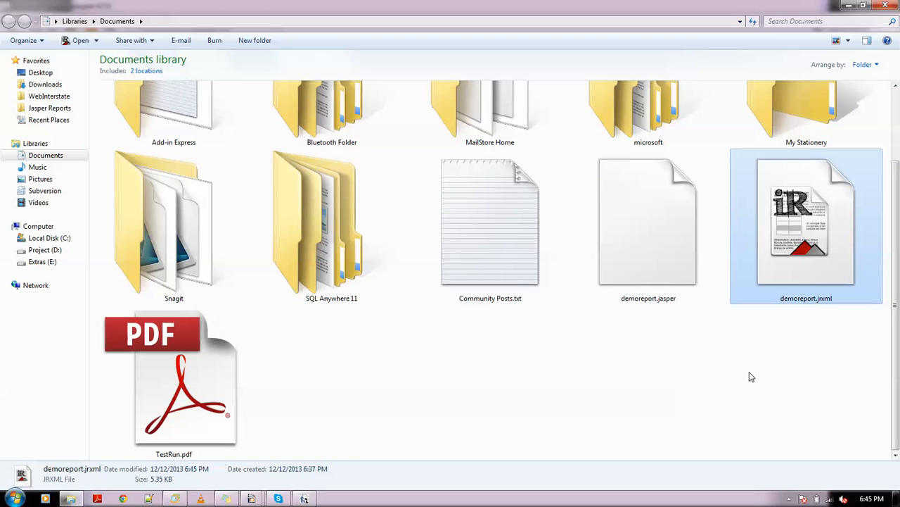
pyautogui.click(647, 225)
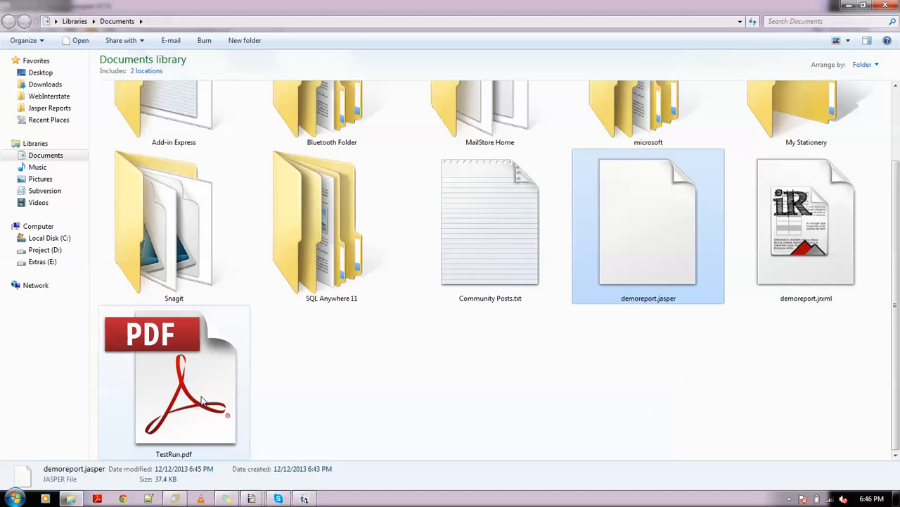
# Open TestRun.pdf in Adobe Reader and page through to page 6 of 26.
pyautogui.doubleClick(174, 377)
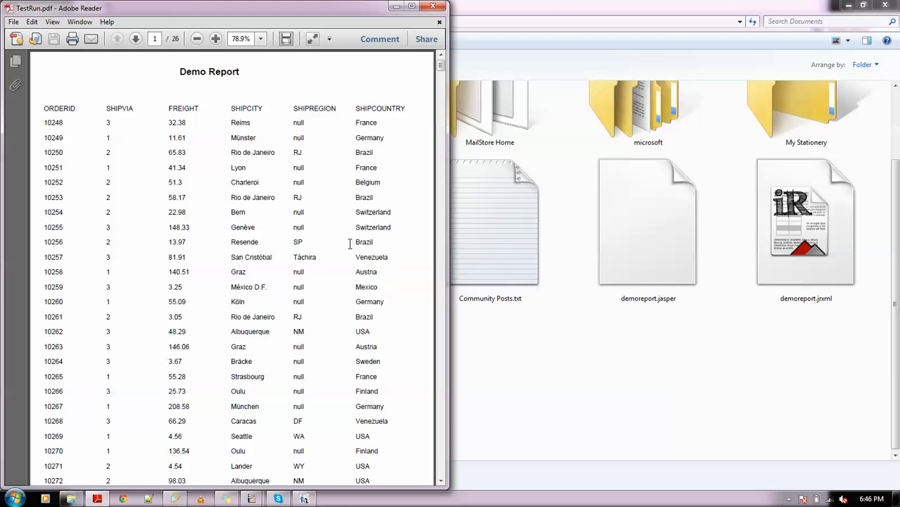
pyautogui.scroll(-3)
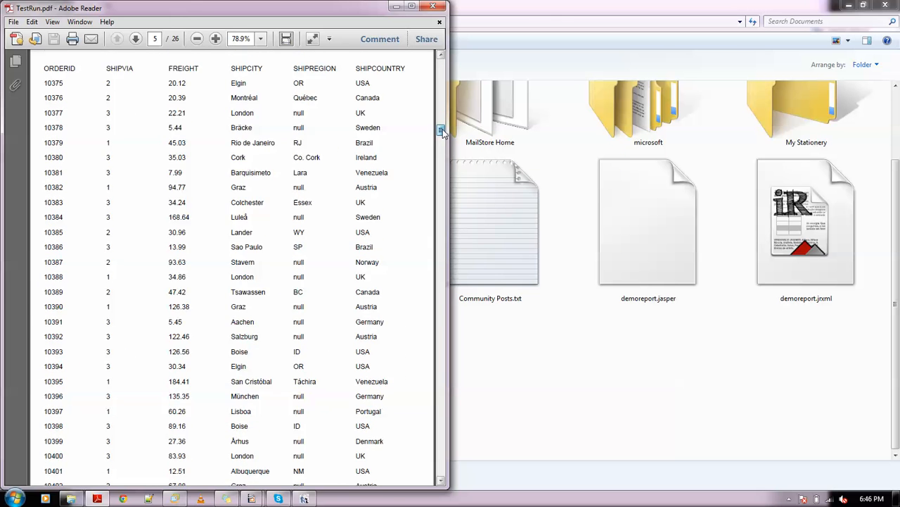
pyautogui.scroll(-3)
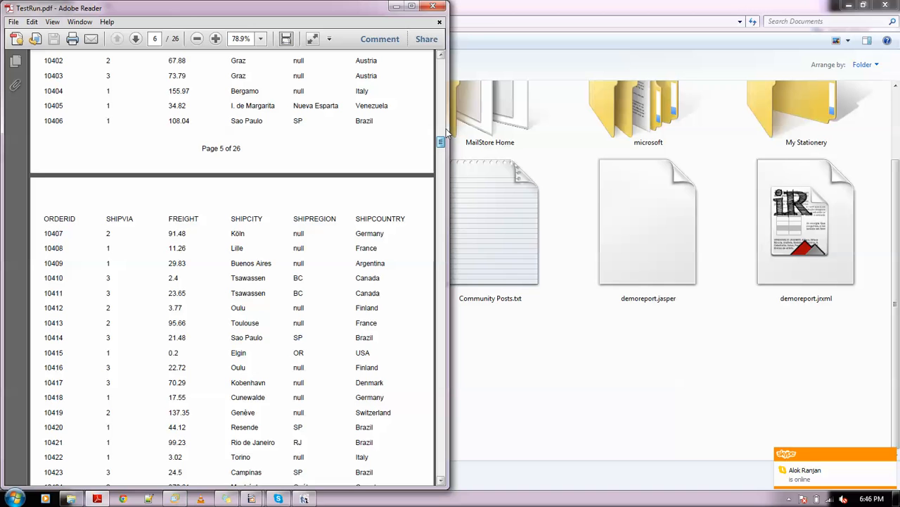
pyautogui.scroll(-3)
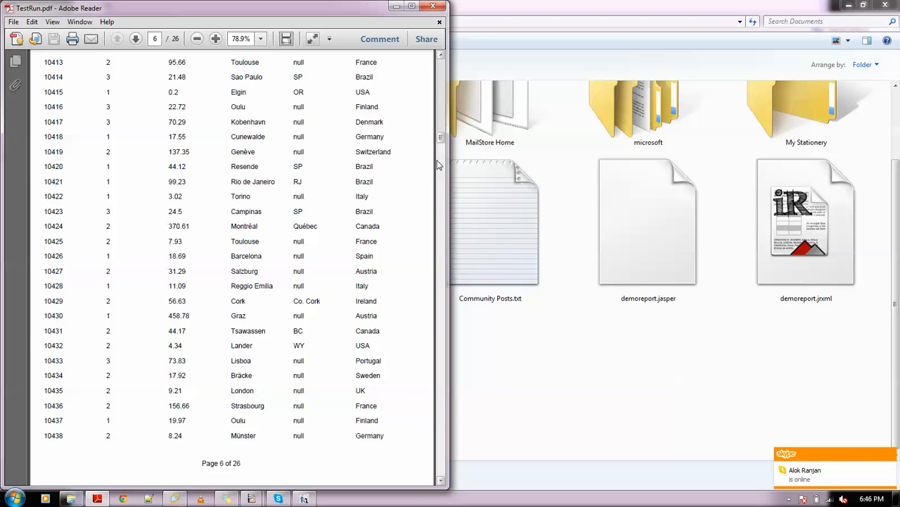